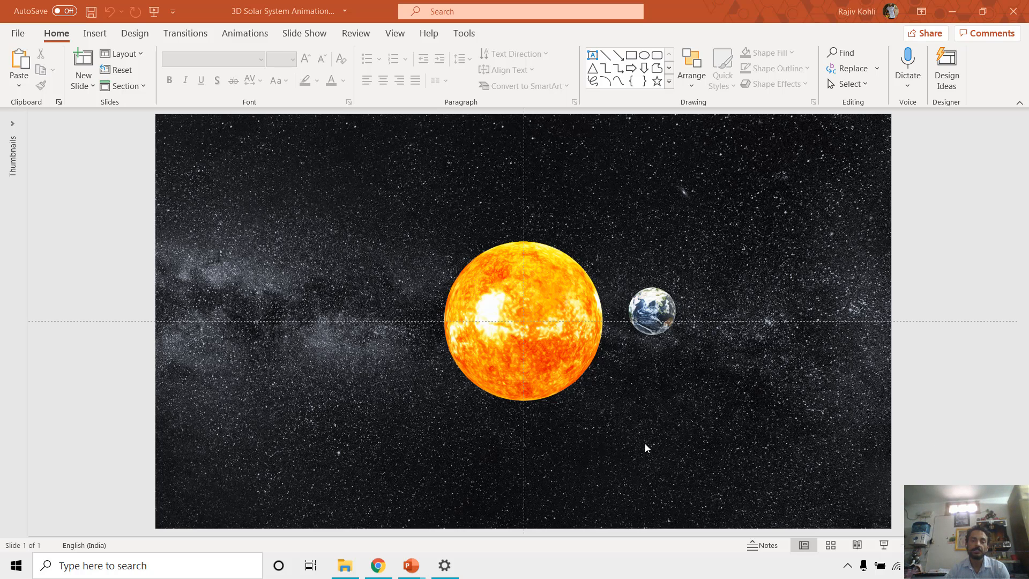
mouse_move(744, 384)
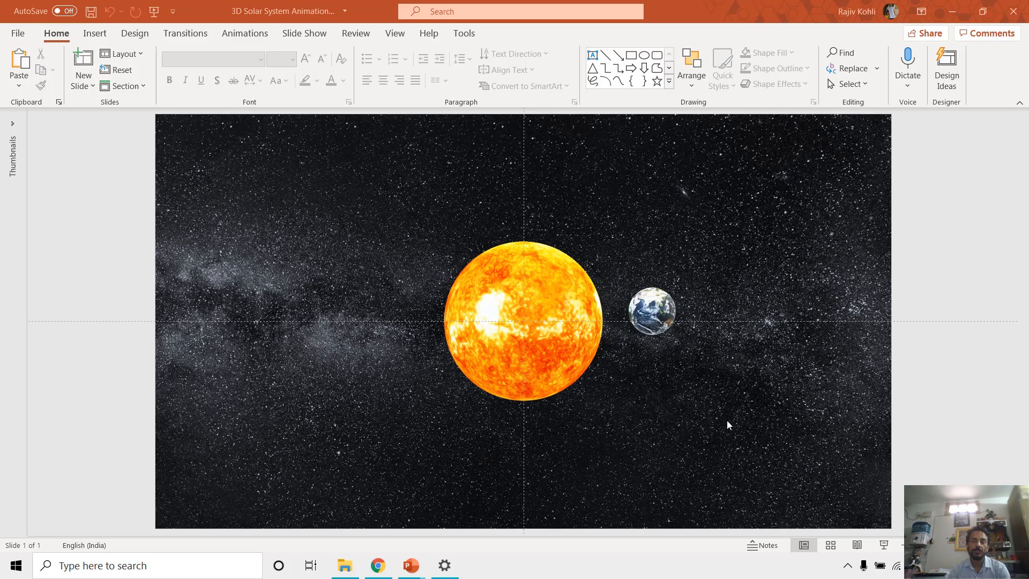
mouse_move(711, 449)
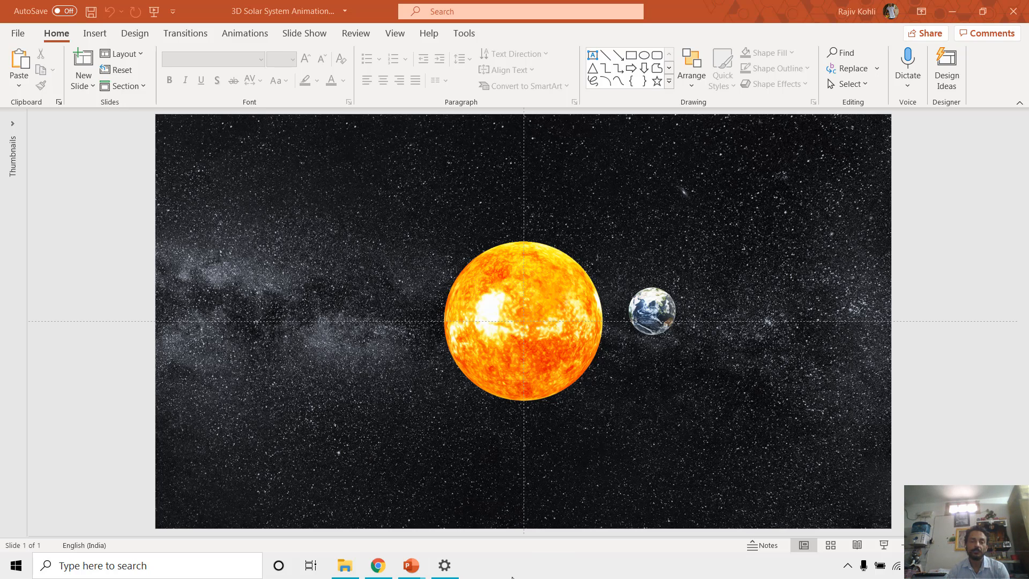
mouse_move(567, 532)
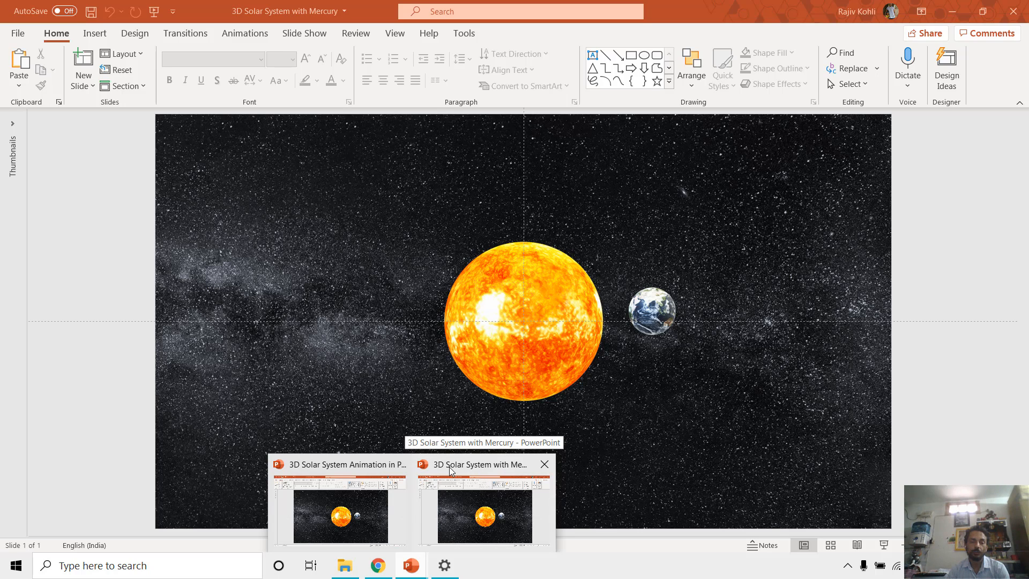
mouse_move(524, 478)
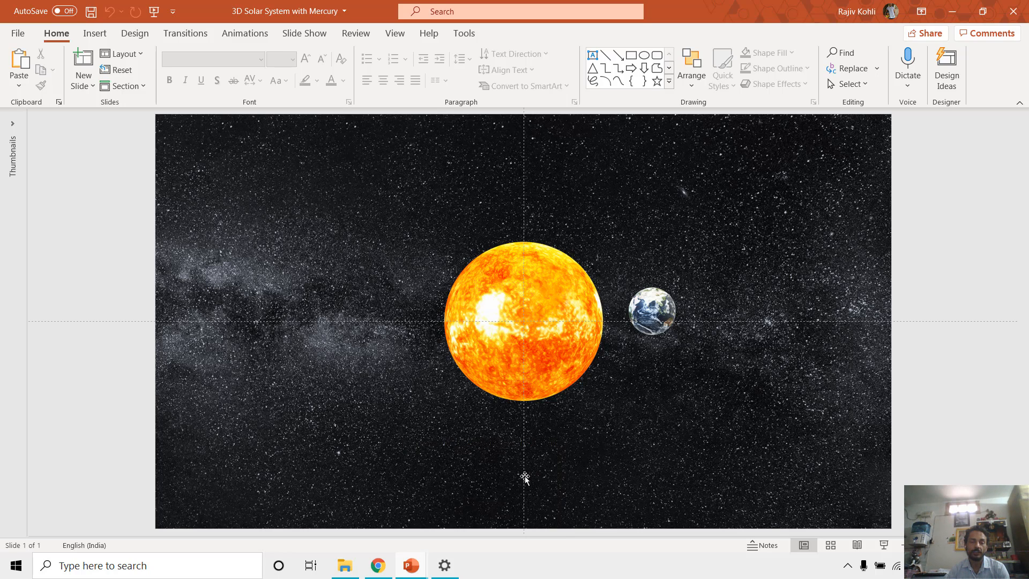
mouse_move(107, 199)
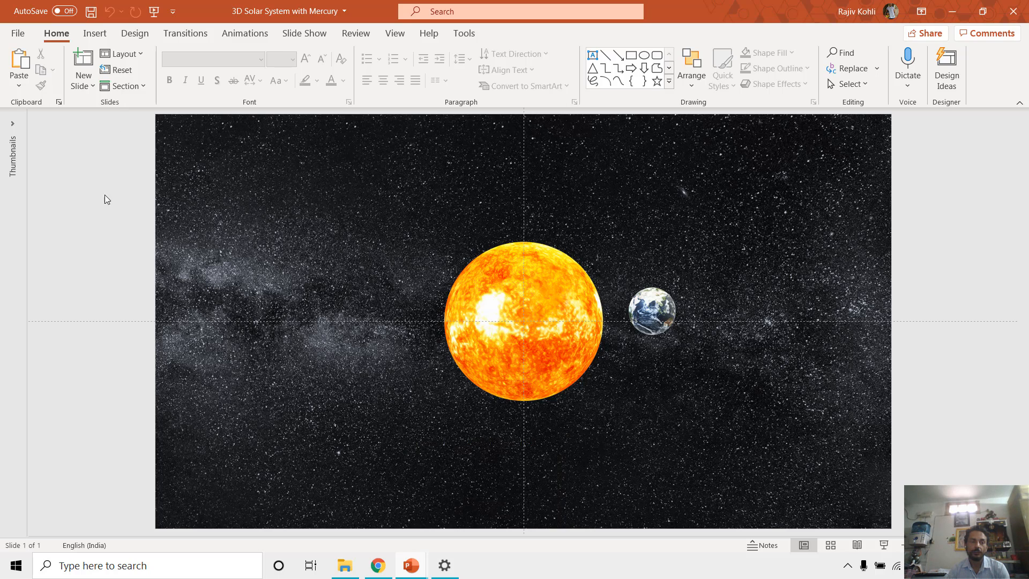
Show the Selection Pane and toggle the Earth Front and Earth Behind layers hidden, then visible again.
left_click(849, 84)
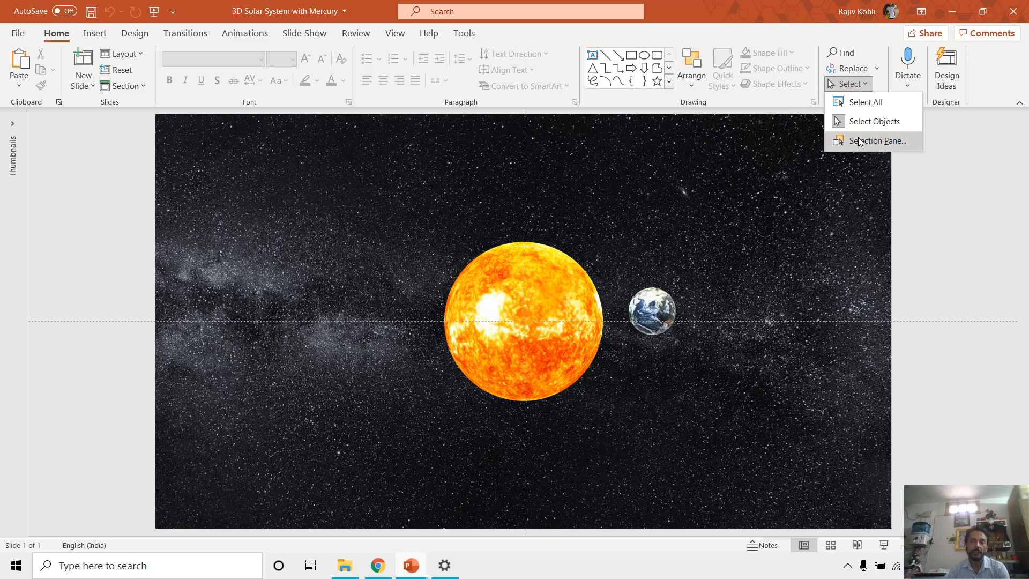
left_click(873, 141)
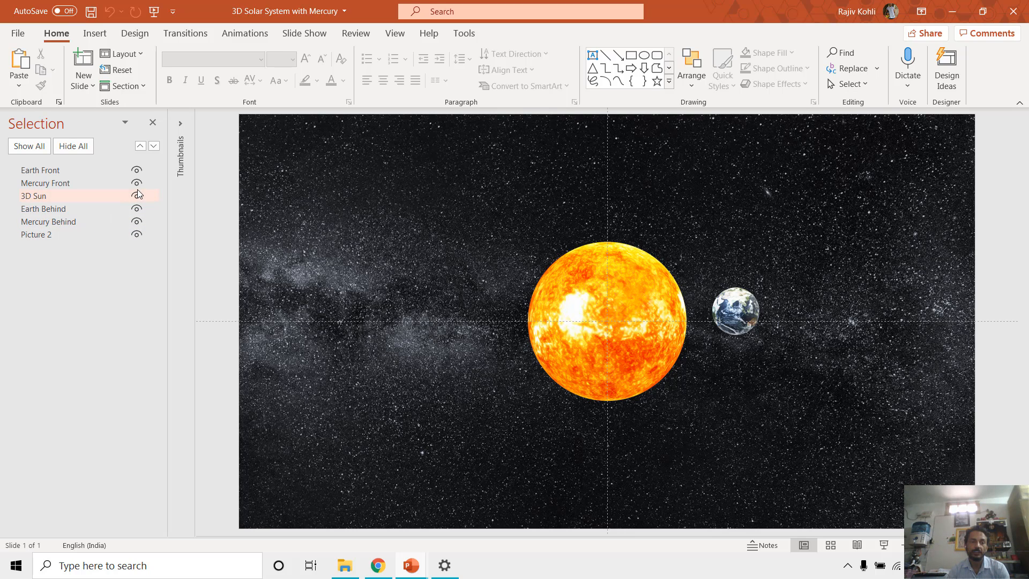
left_click(136, 170)
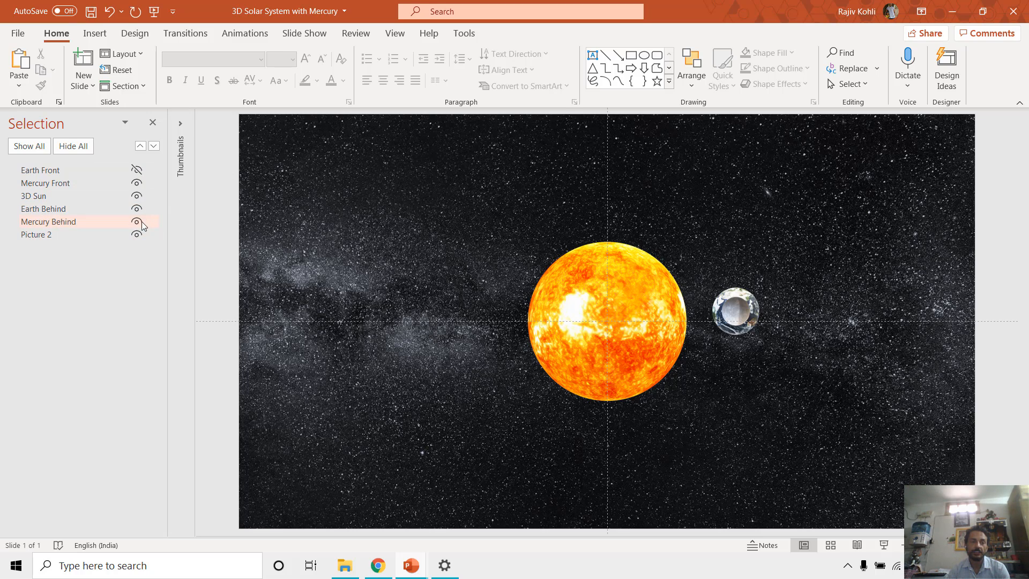
left_click(136, 209)
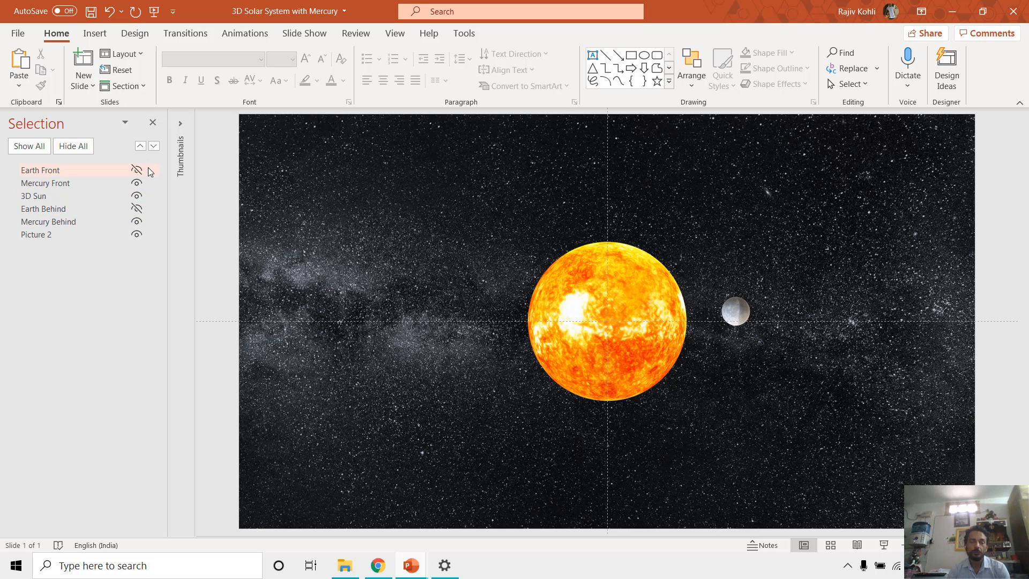
left_click(136, 171)
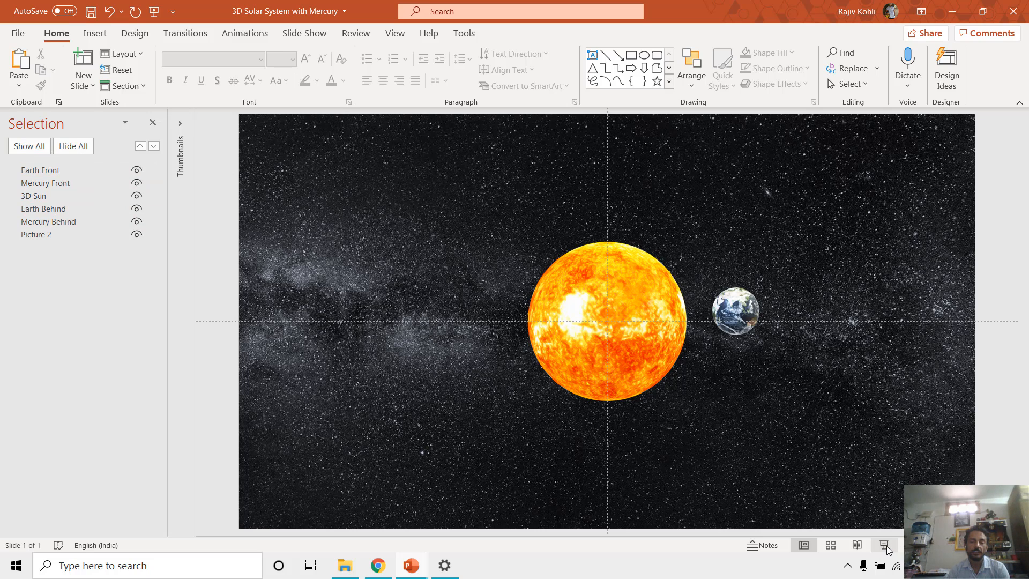
mouse_move(884, 545)
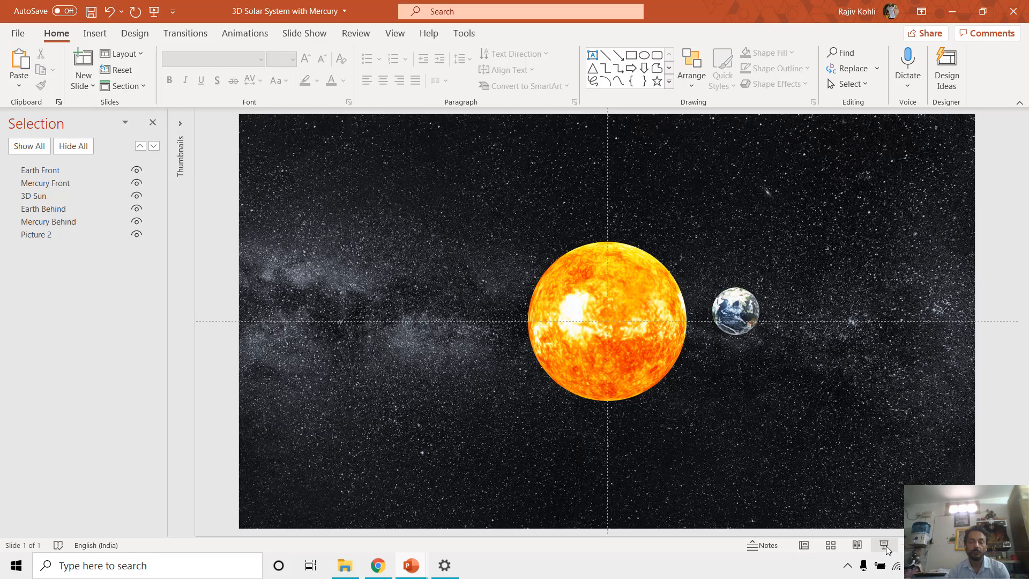
left_click(884, 544)
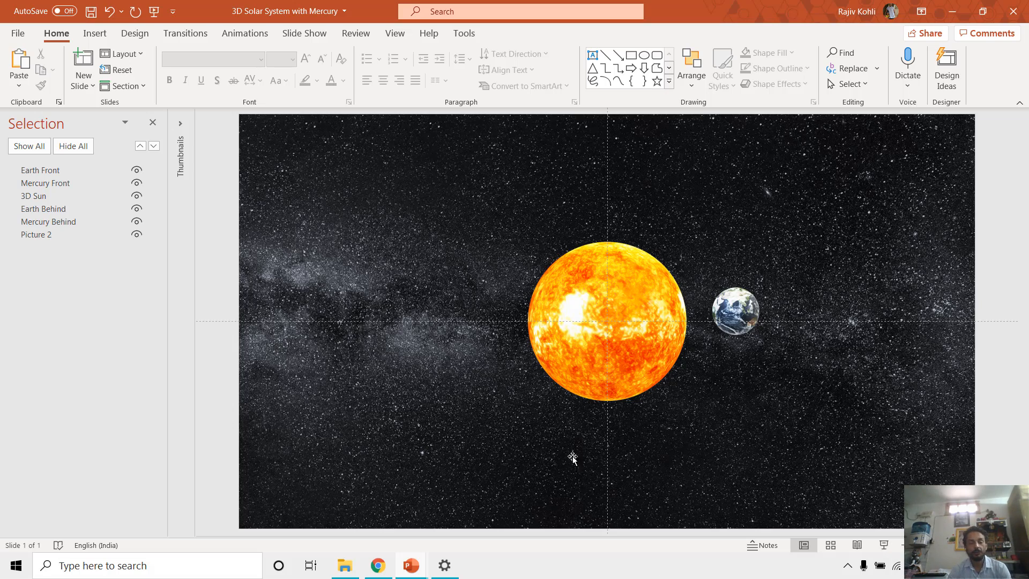
In the original presentation's Selection Pane, hide Earth Front and Earth Behind and select the 3D Sun.
left_click(152, 122)
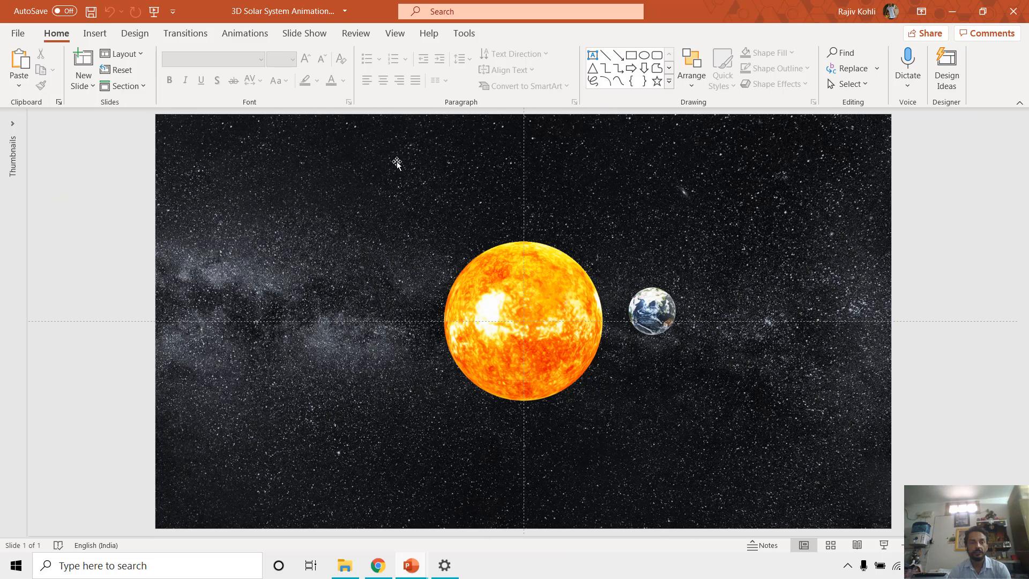
mouse_move(244, 68)
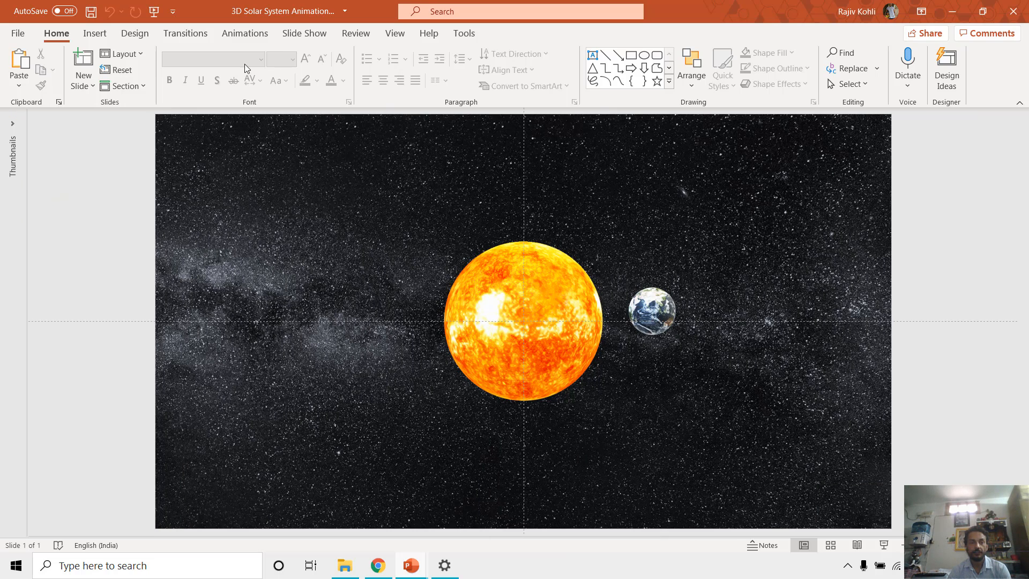
left_click(848, 83)
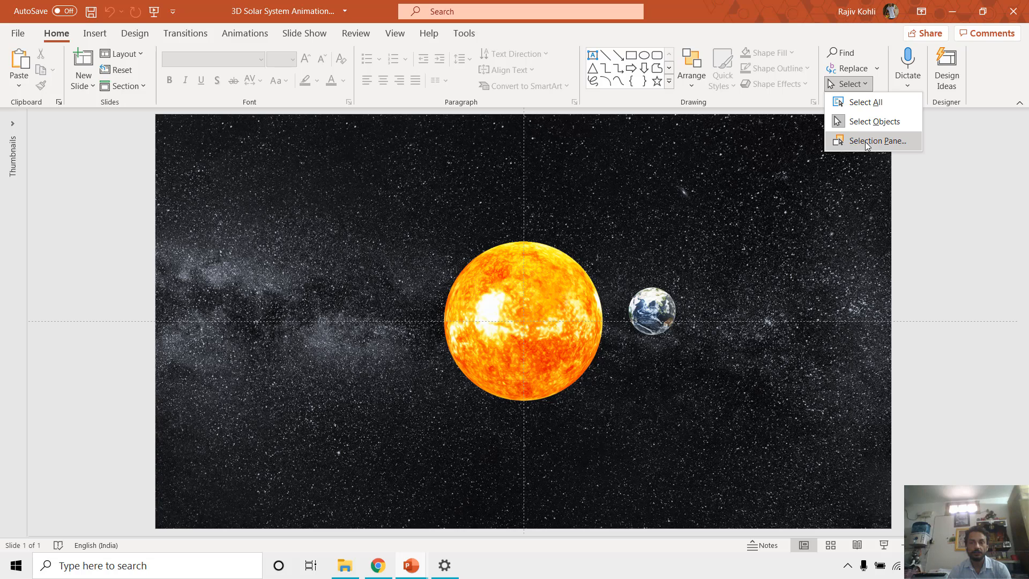
left_click(875, 141)
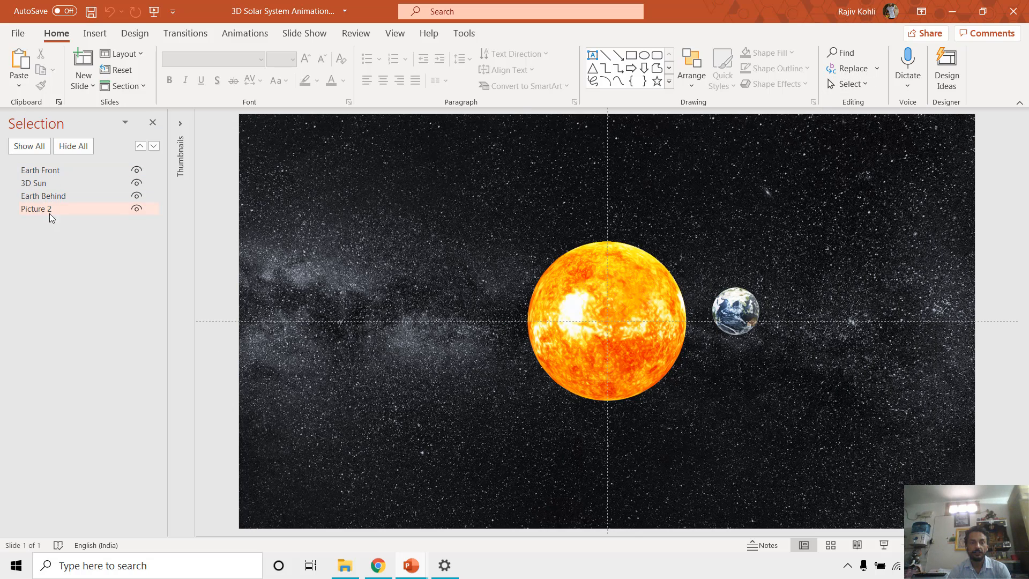
left_click(37, 209)
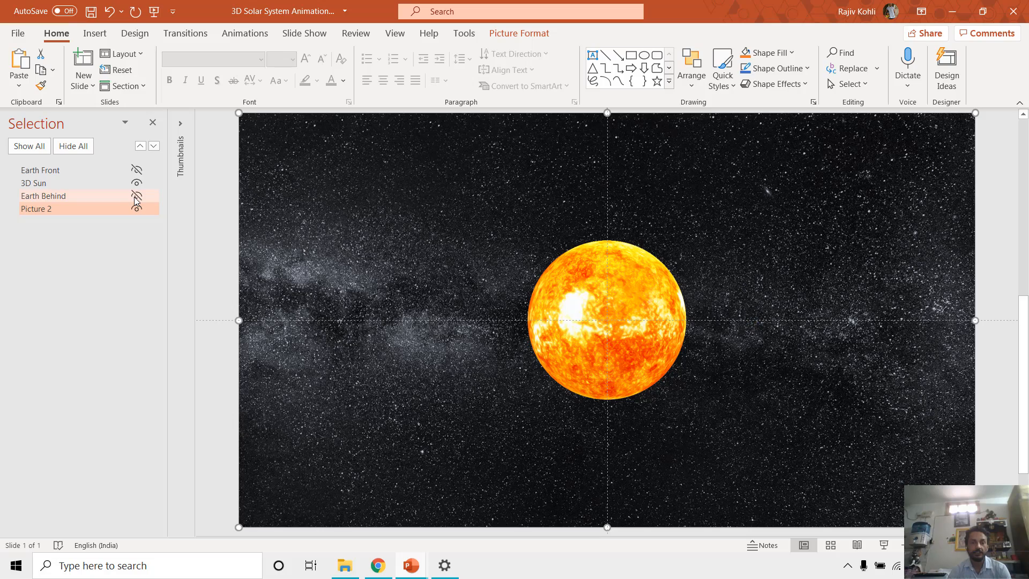
left_click(34, 183)
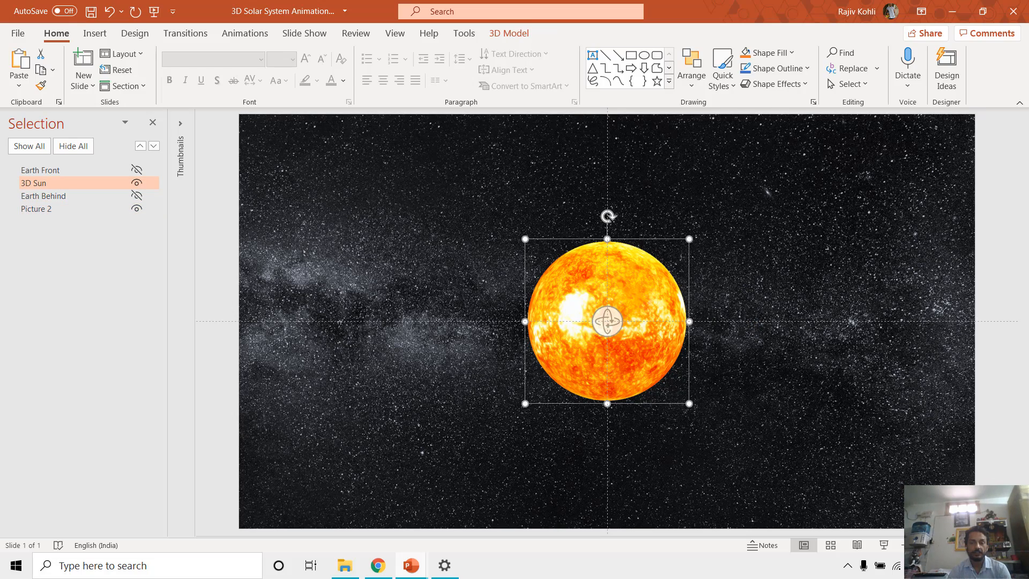
Preview the slide show with only the sun on the starfield, then end it.
key("F5")
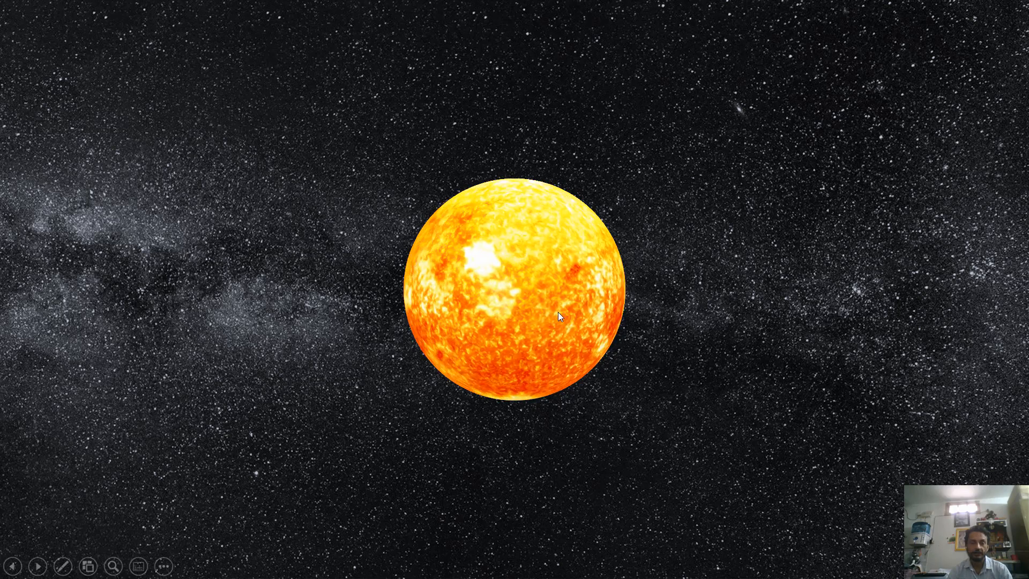
key("Escape")
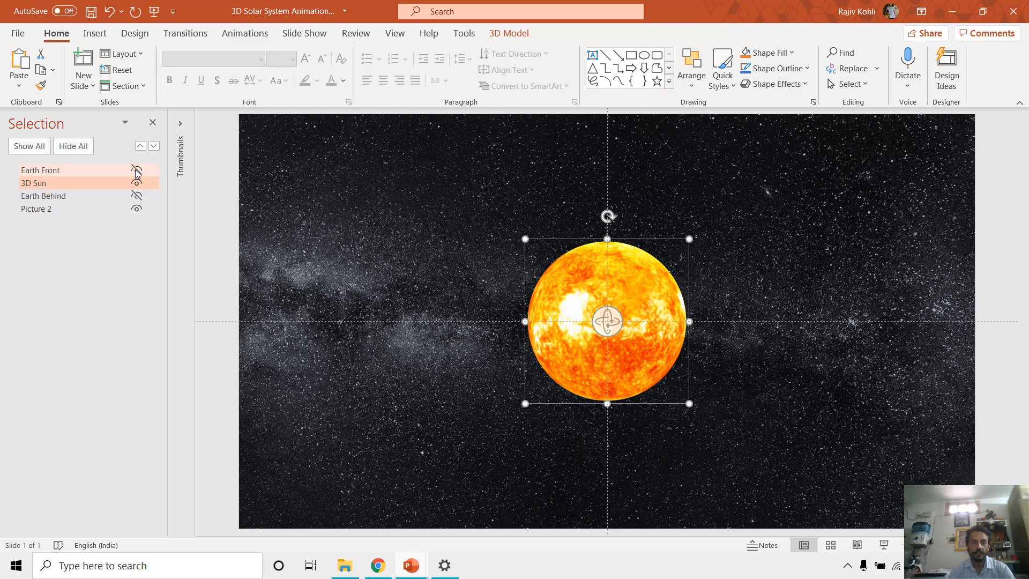
Make the Earth layers visible again and preview the slide show with sun and Earth together.
left_click(136, 170)
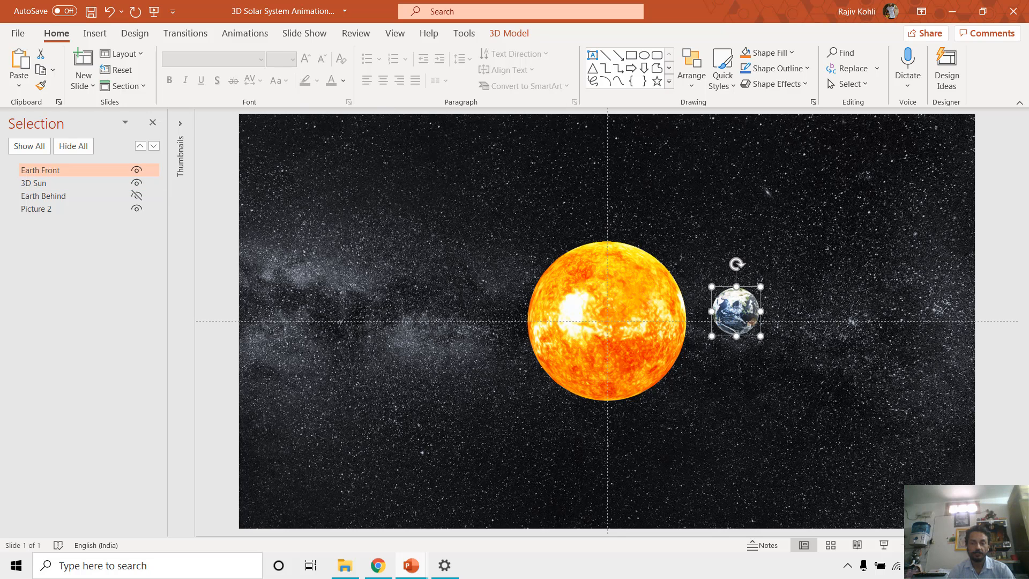
key("F5")
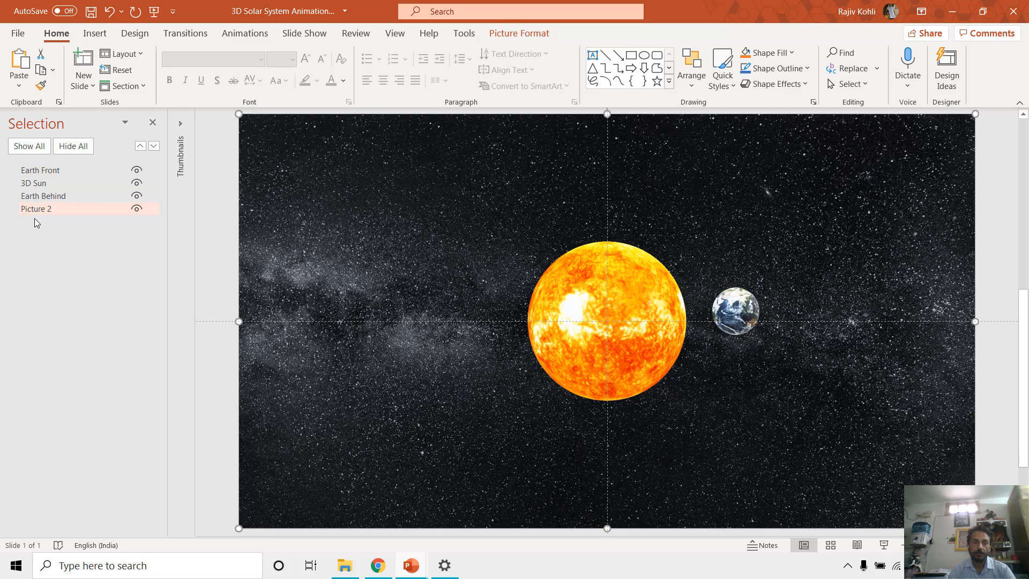
left_click(66, 208)
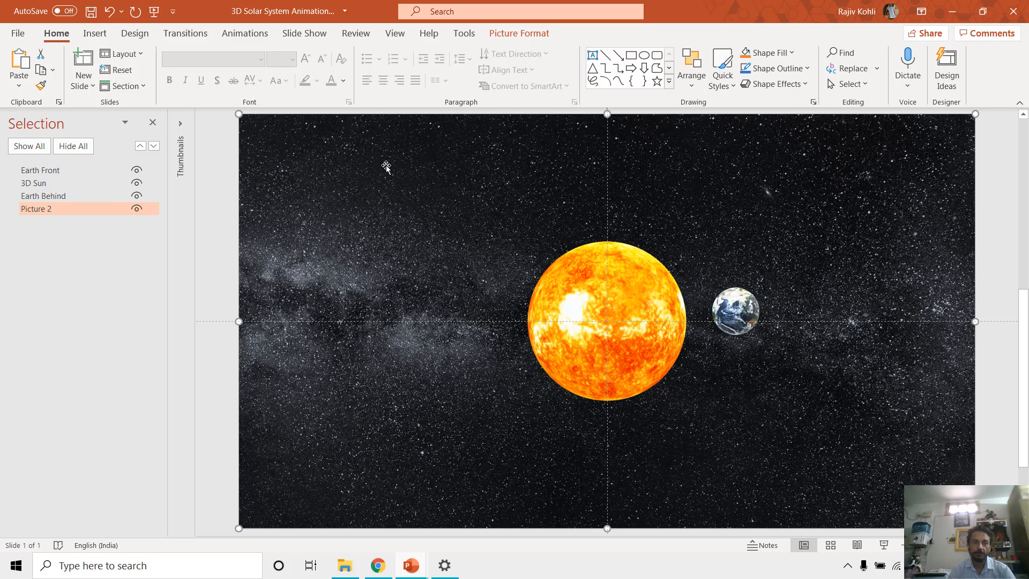
left_click(735, 311)
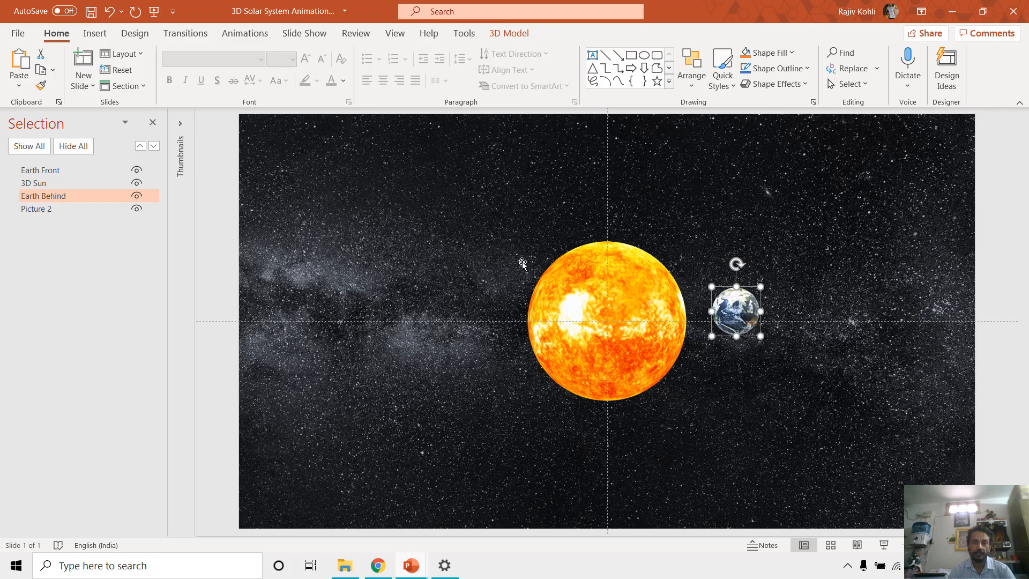
mouse_move(31, 218)
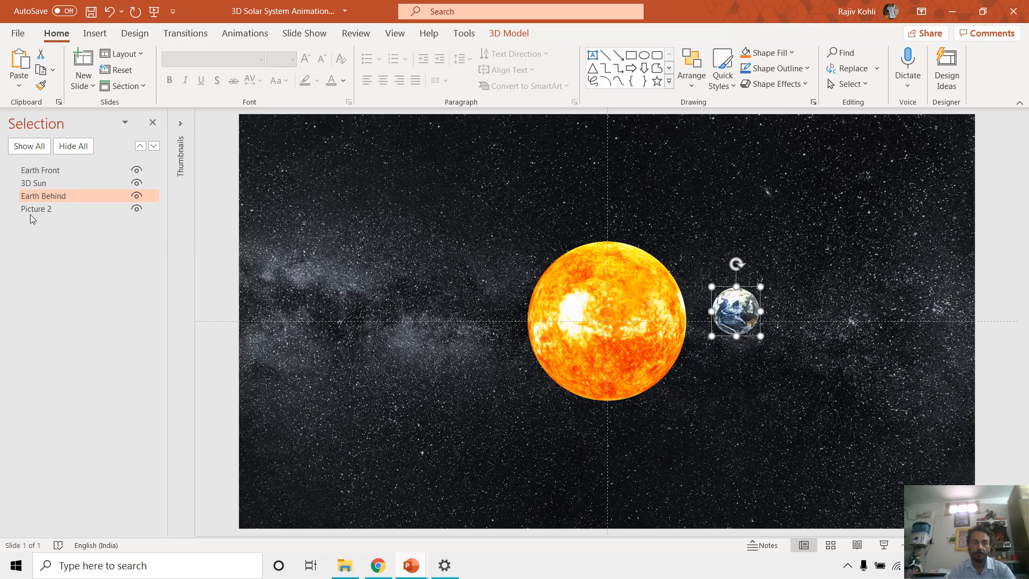
left_click(34, 183)
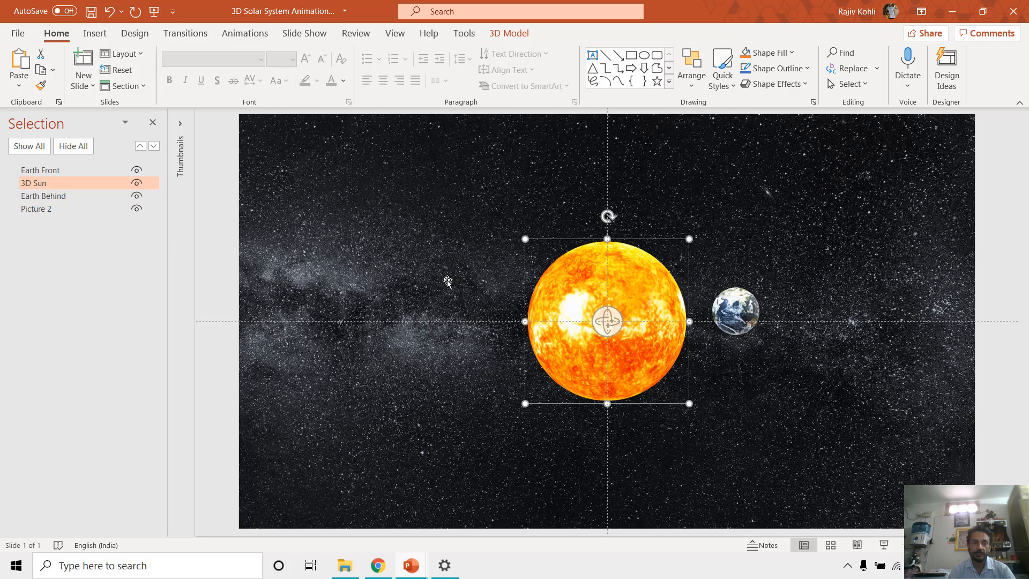
left_click(40, 171)
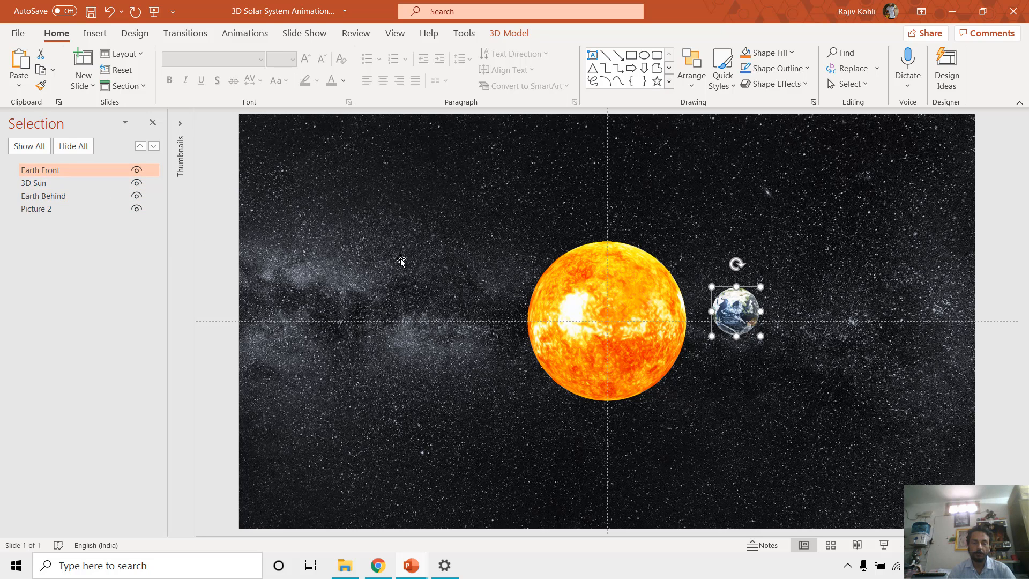
mouse_move(660, 296)
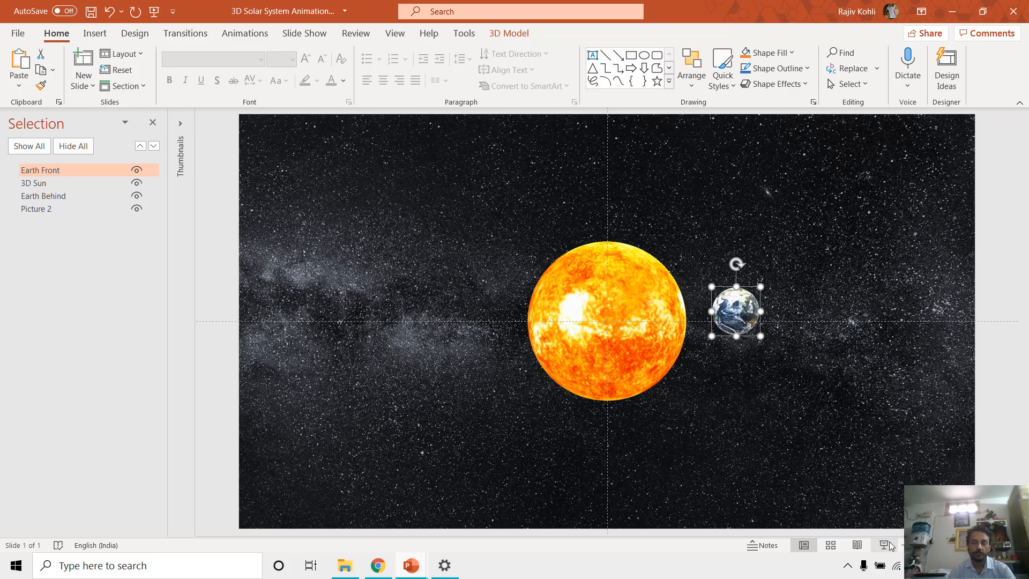
mouse_move(884, 545)
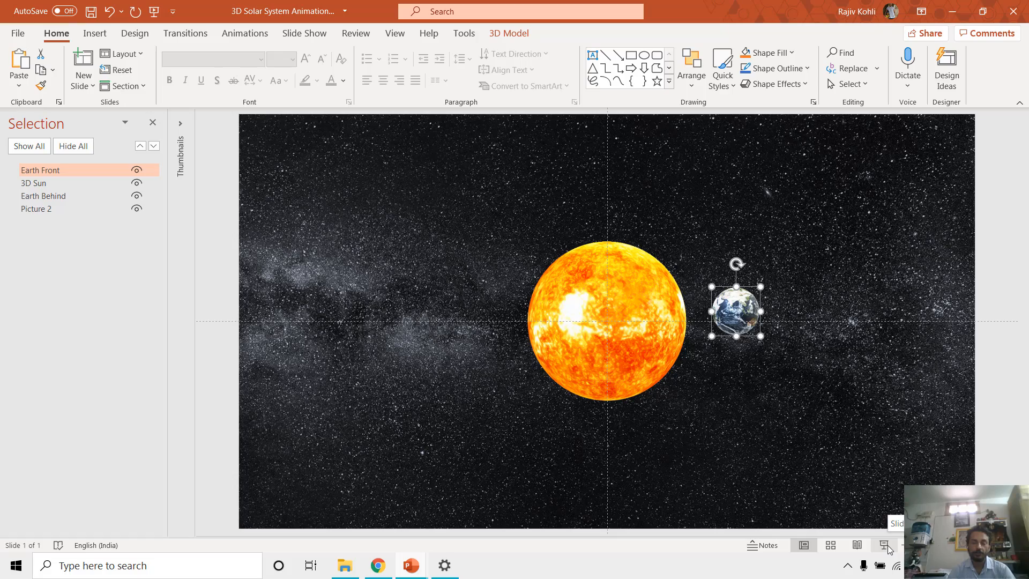
Review the slide before switching to Chrome for the Shape.ZOrder documentation.
left_click(884, 545)
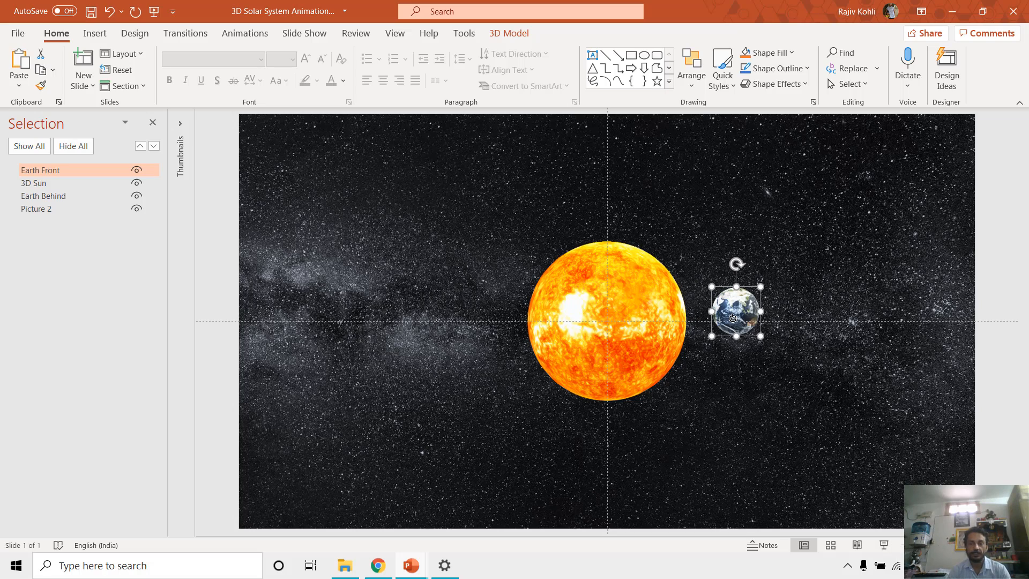
mouse_move(476, 314)
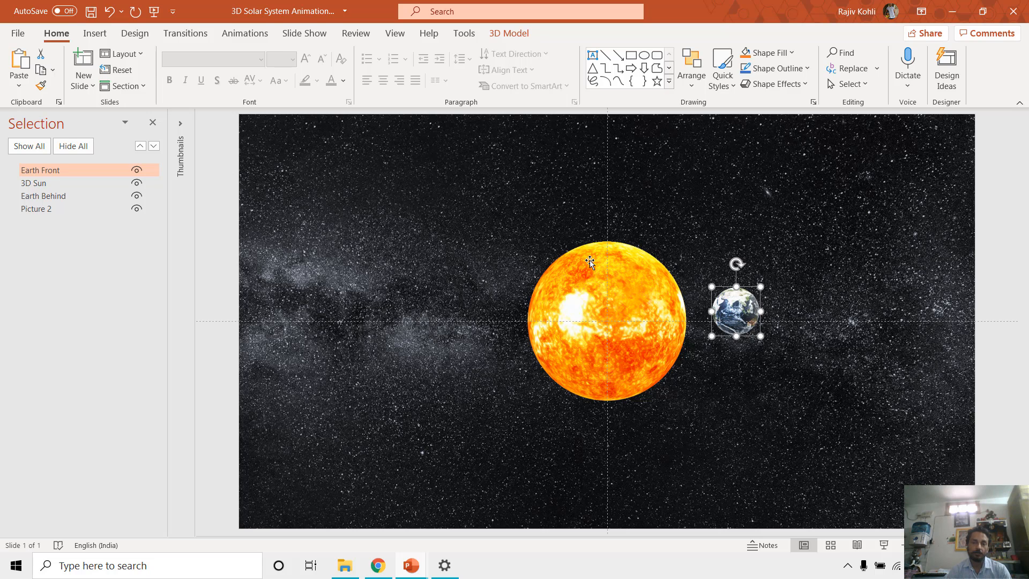
mouse_move(627, 296)
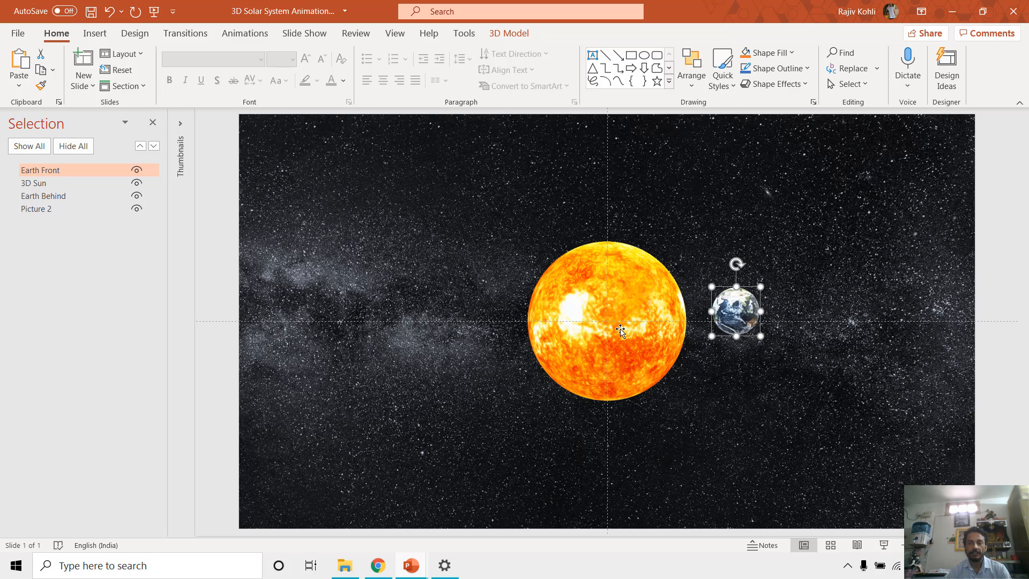
mouse_move(683, 340)
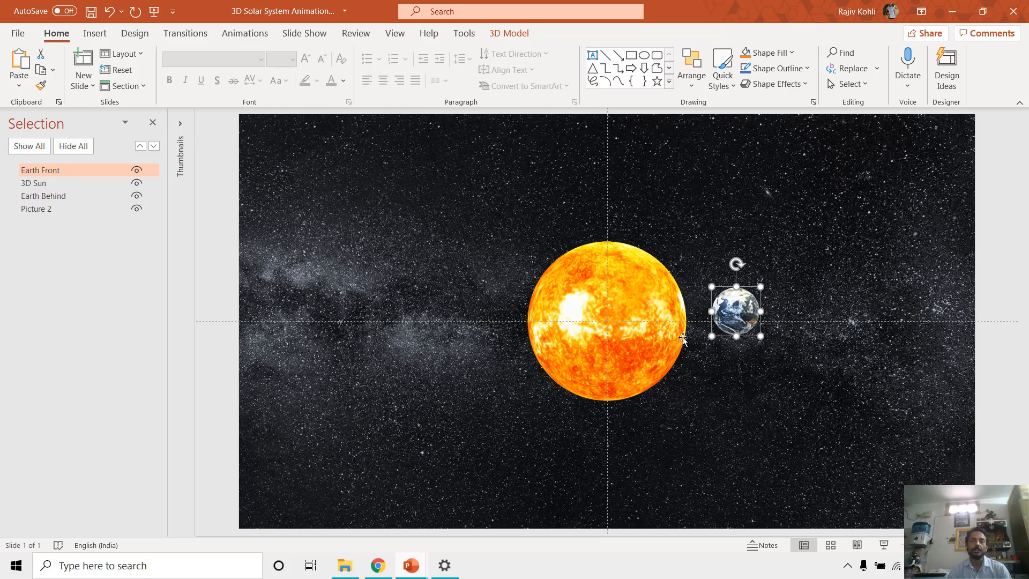
mouse_move(409, 545)
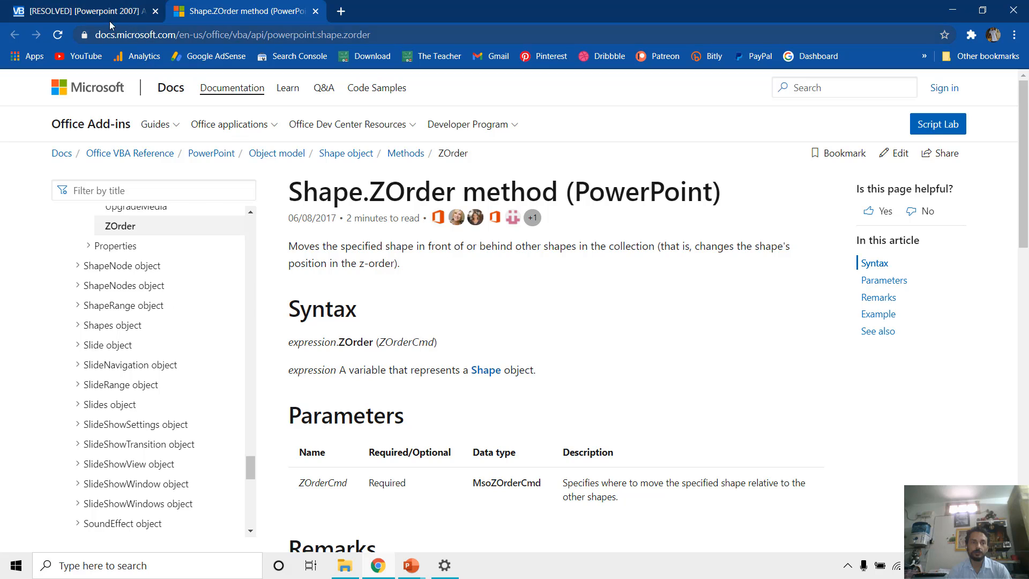
Read the VBForums msoSendToBack macro reply, then return to the Shape.ZOrder documentation.
left_click(86, 10)
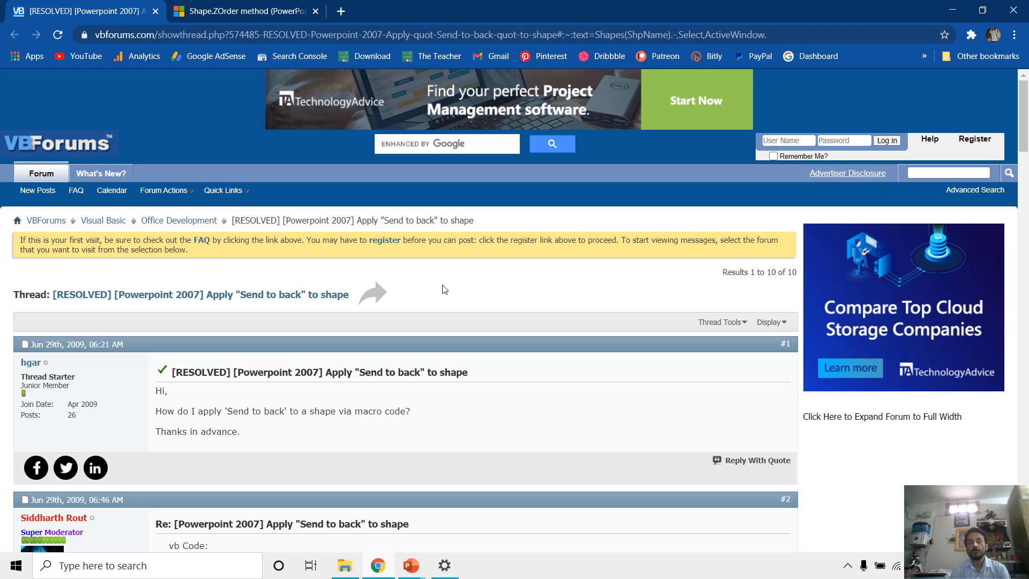
scroll("down", 3)
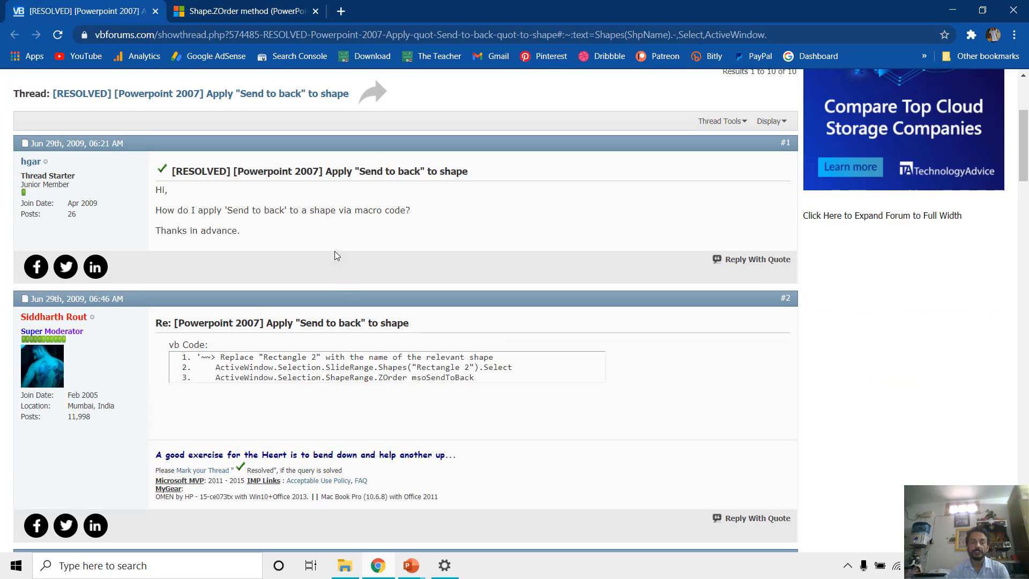
left_click(243, 11)
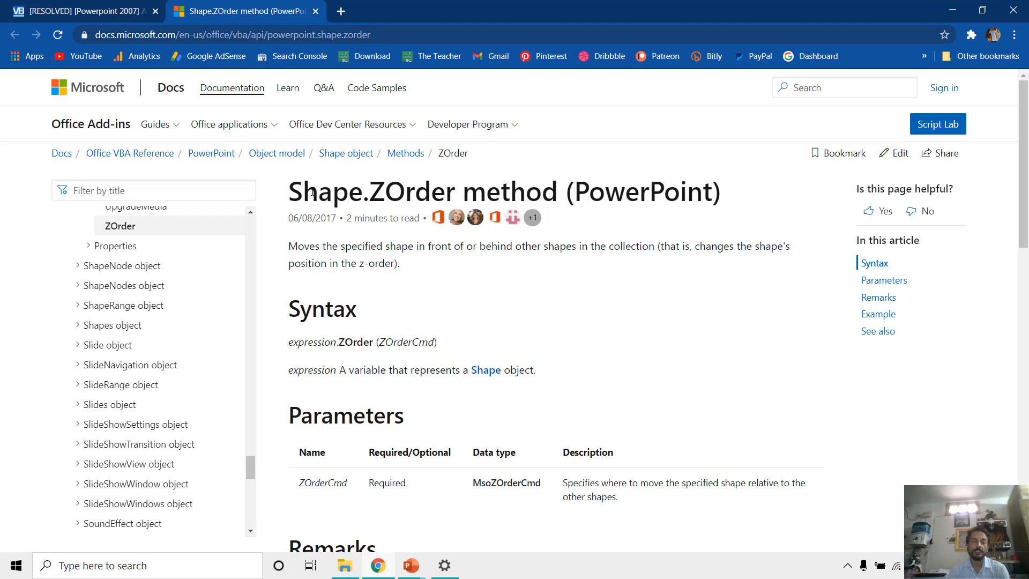
mouse_move(464, 287)
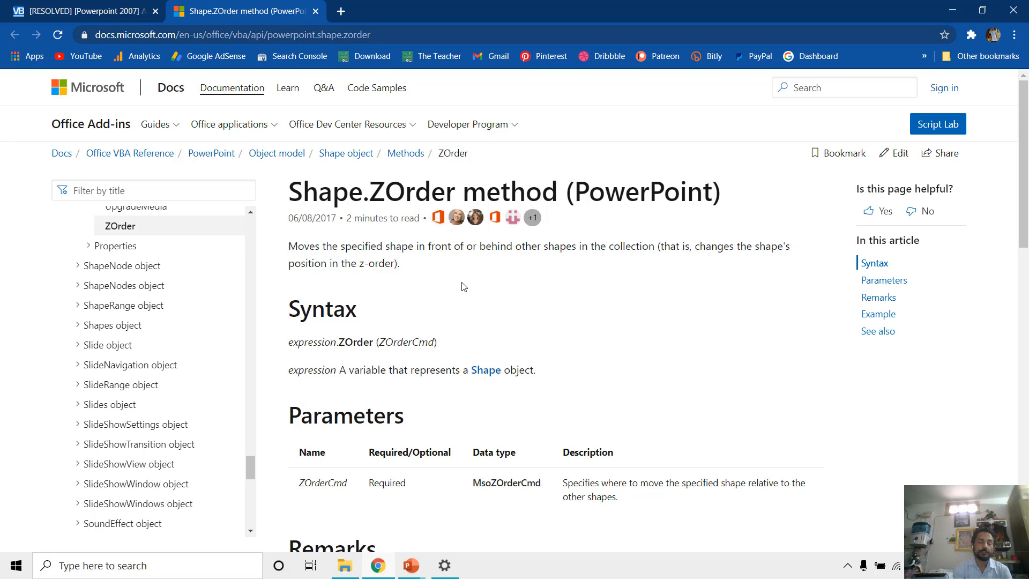
mouse_move(411, 489)
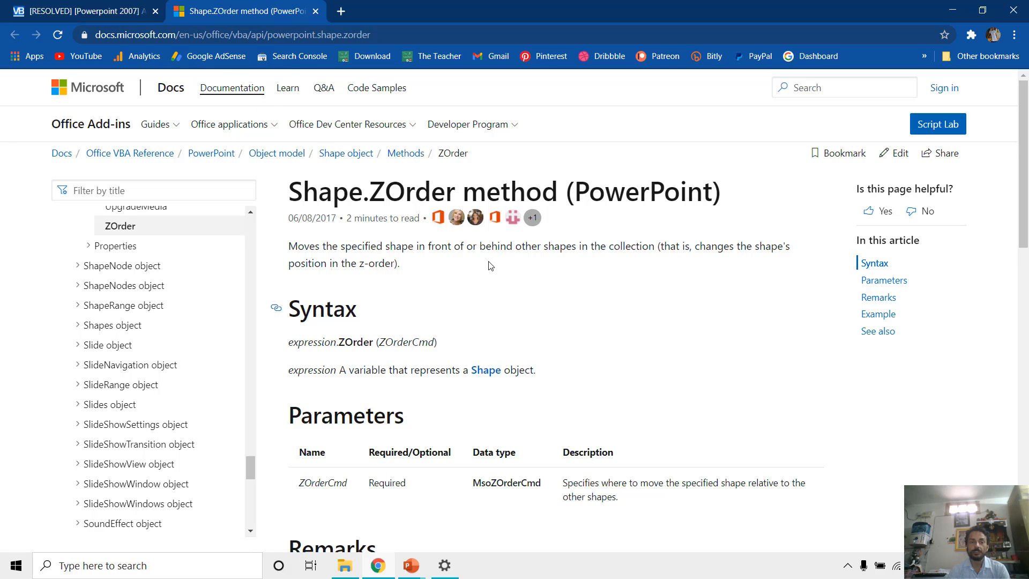
mouse_move(411, 565)
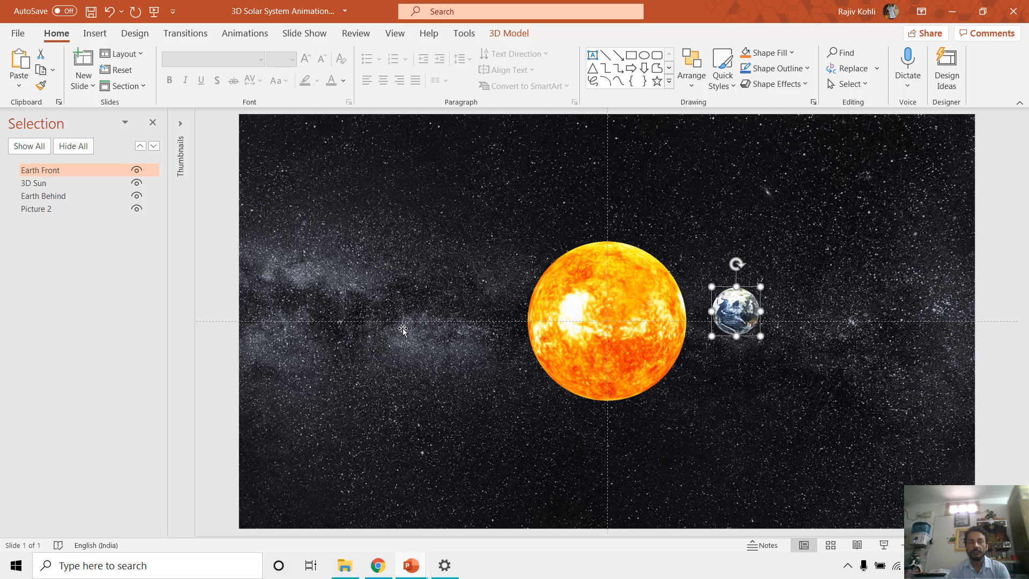
mouse_move(253, 169)
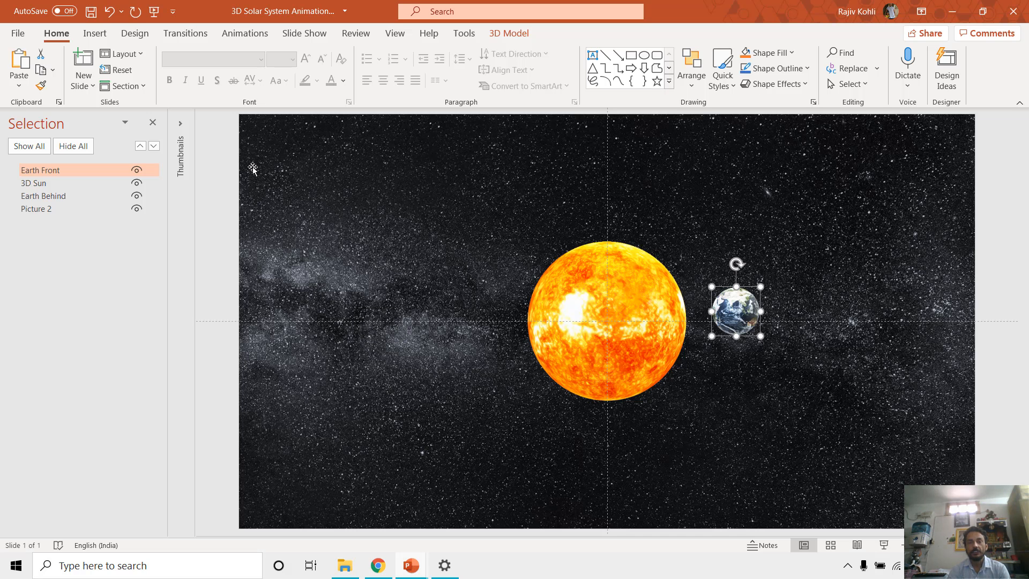
mouse_move(672, 133)
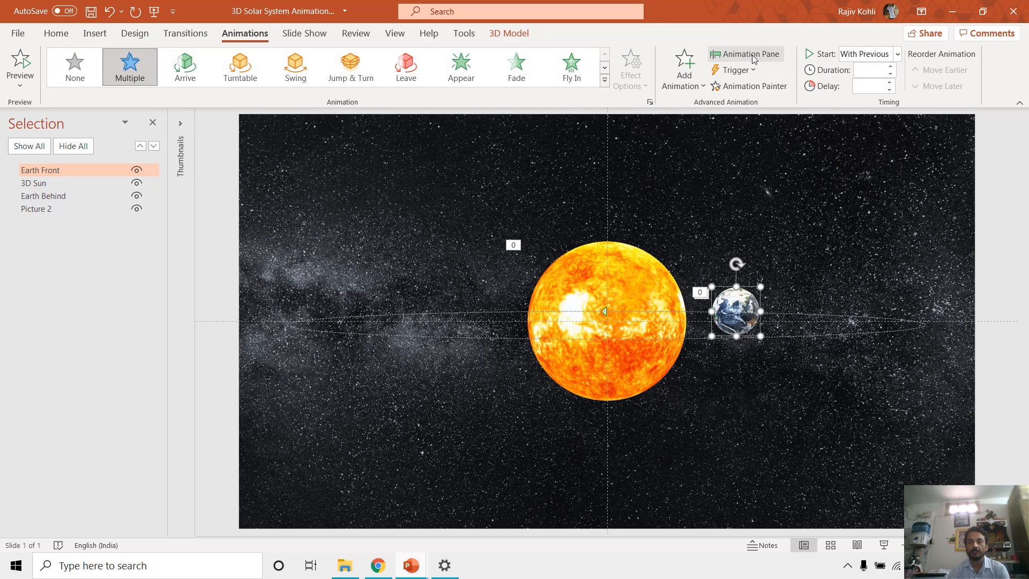
Show the Animation Pane listing the sun and Earth effects and select the Earth on the slide.
left_click(744, 53)
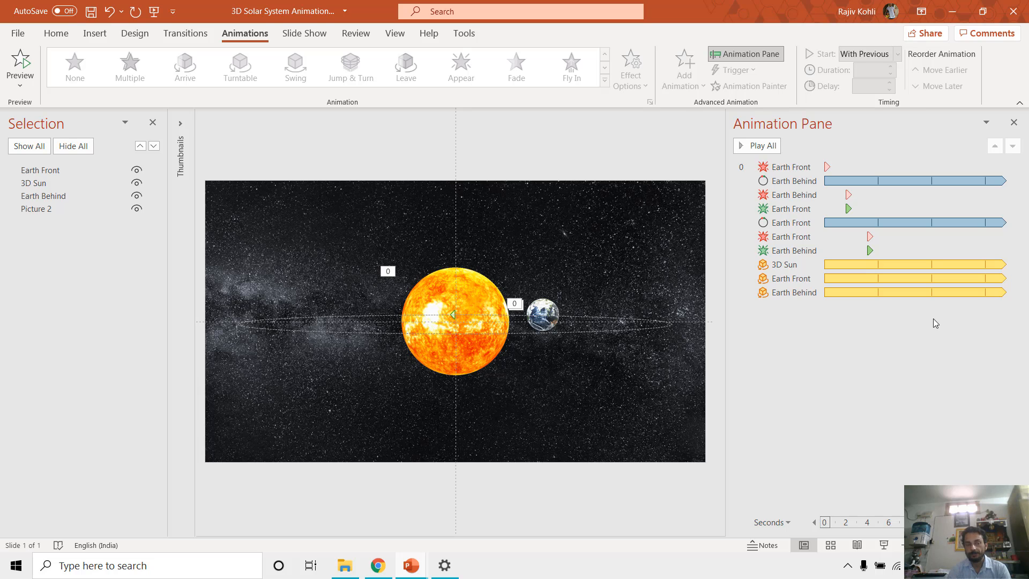
mouse_move(557, 343)
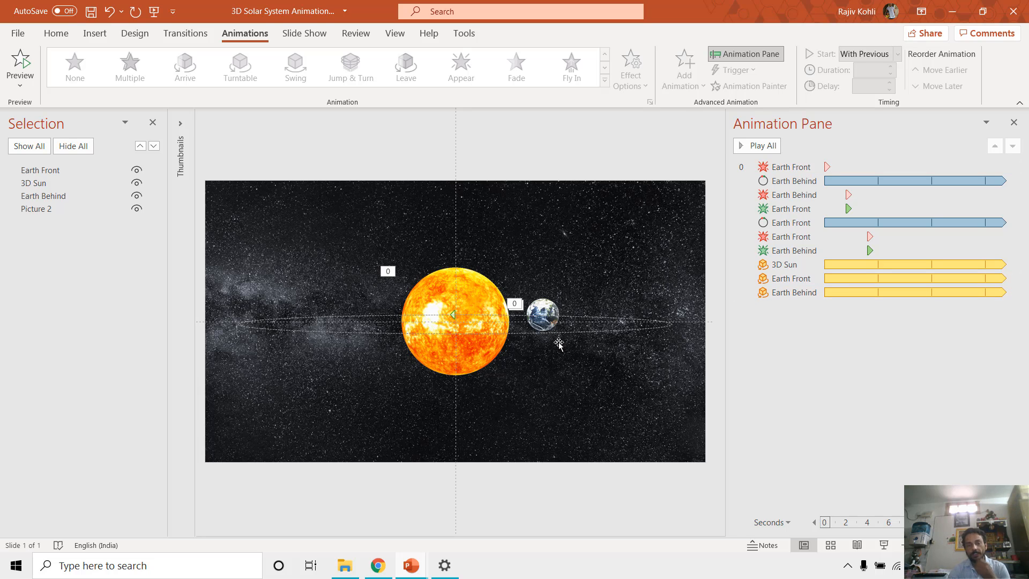
mouse_move(561, 310)
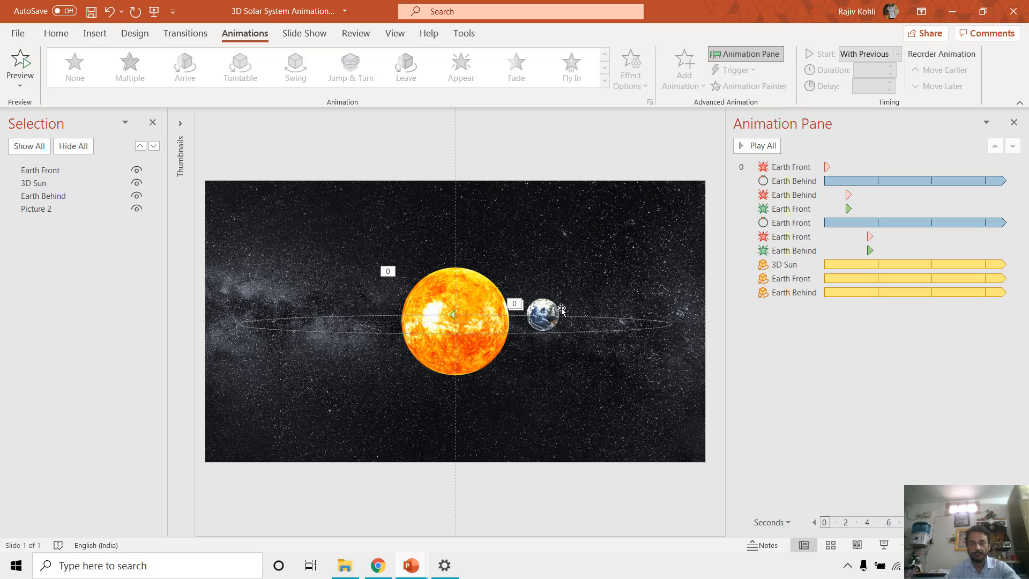
left_click(541, 318)
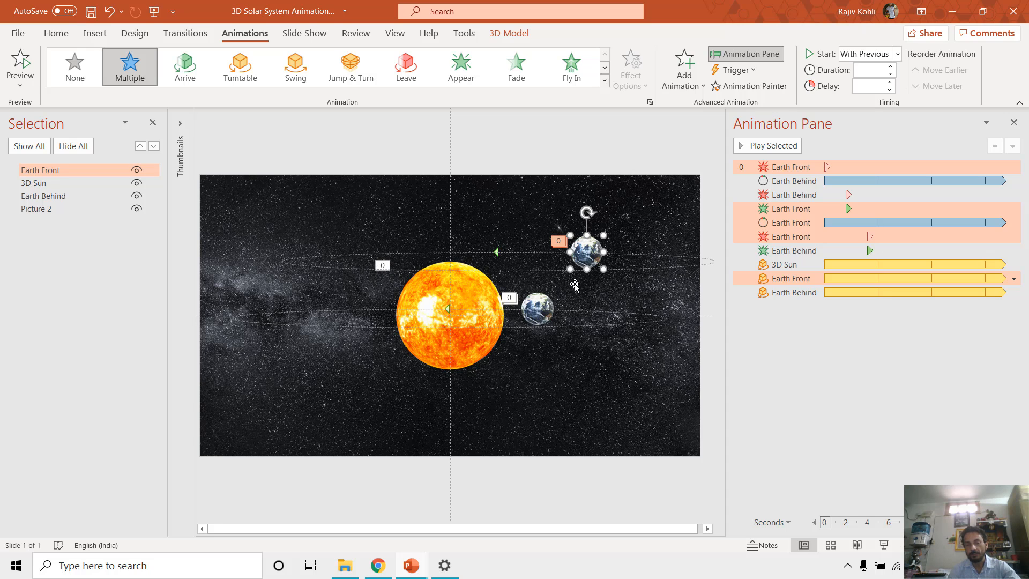
mouse_move(477, 272)
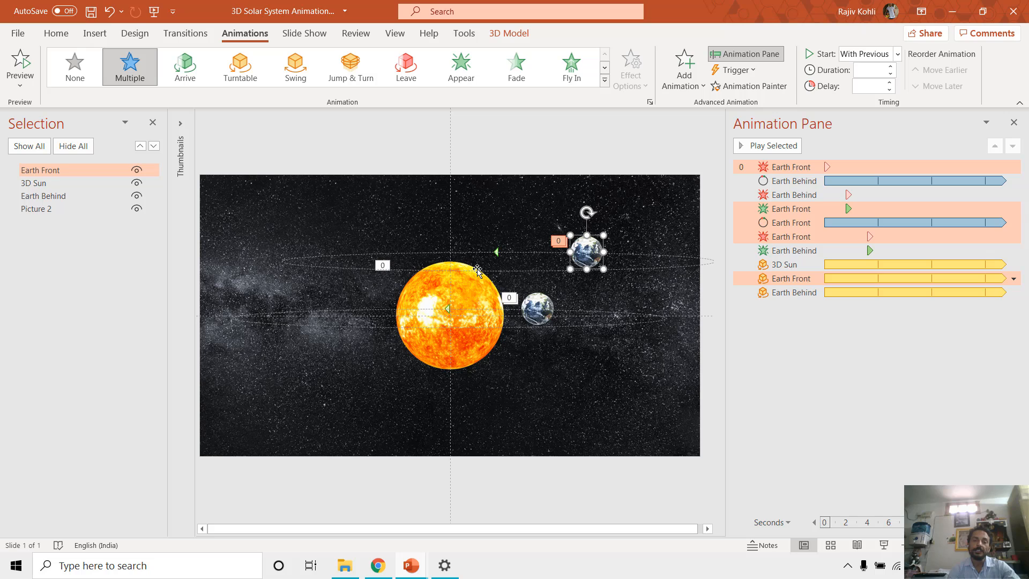
mouse_move(451, 273)
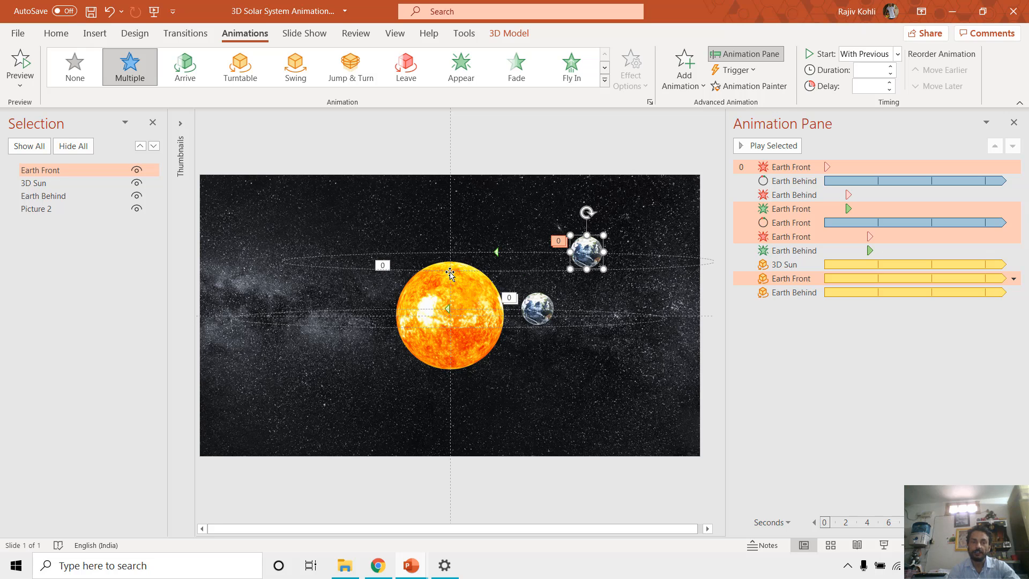
mouse_move(593, 131)
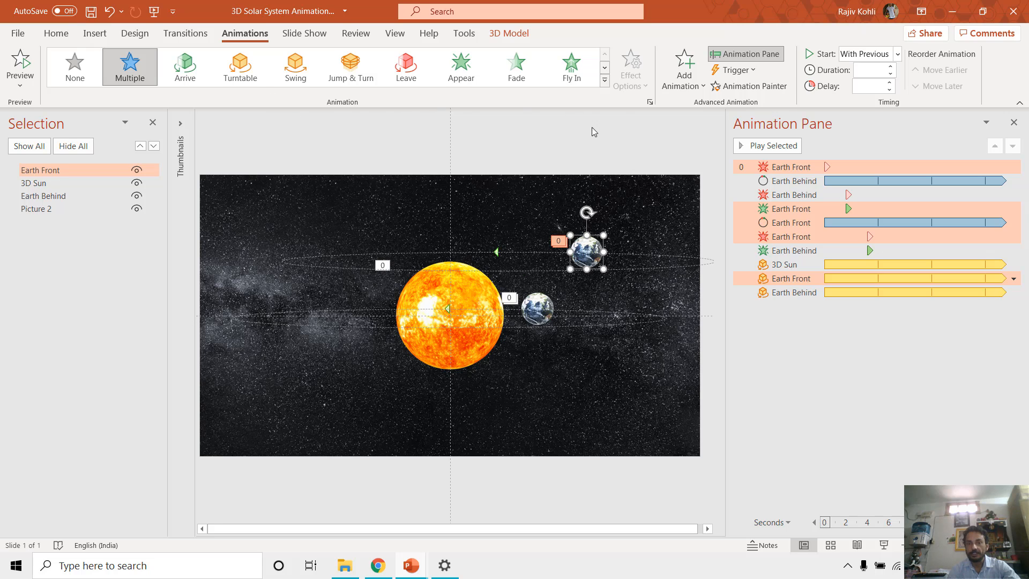
left_click(794, 180)
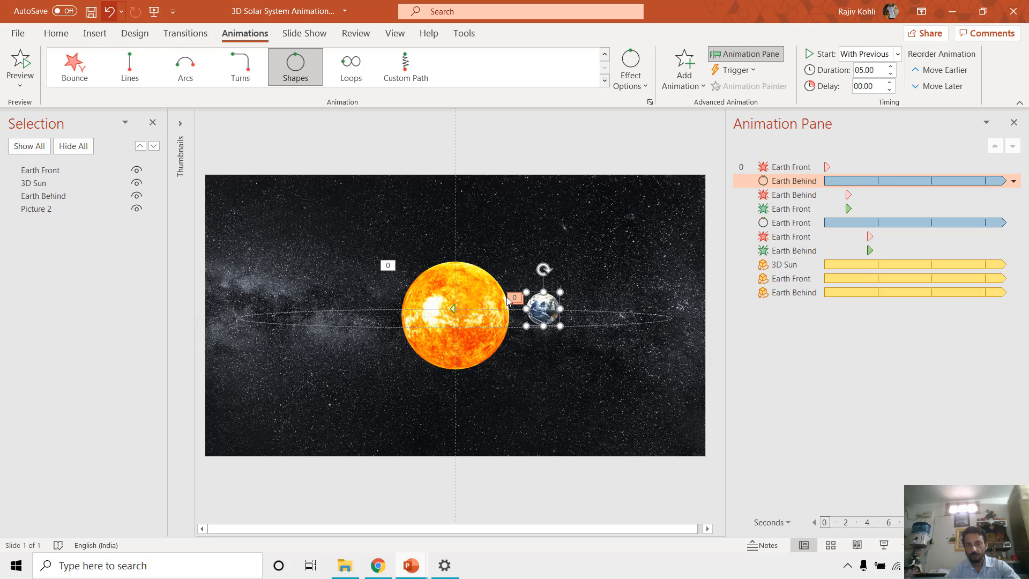
left_click(95, 33)
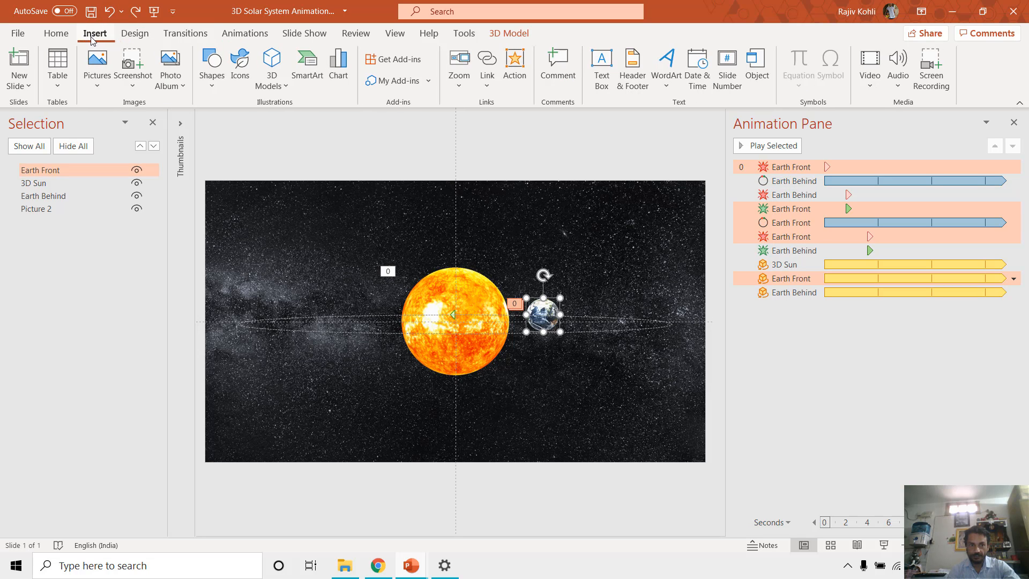
mouse_move(318, 125)
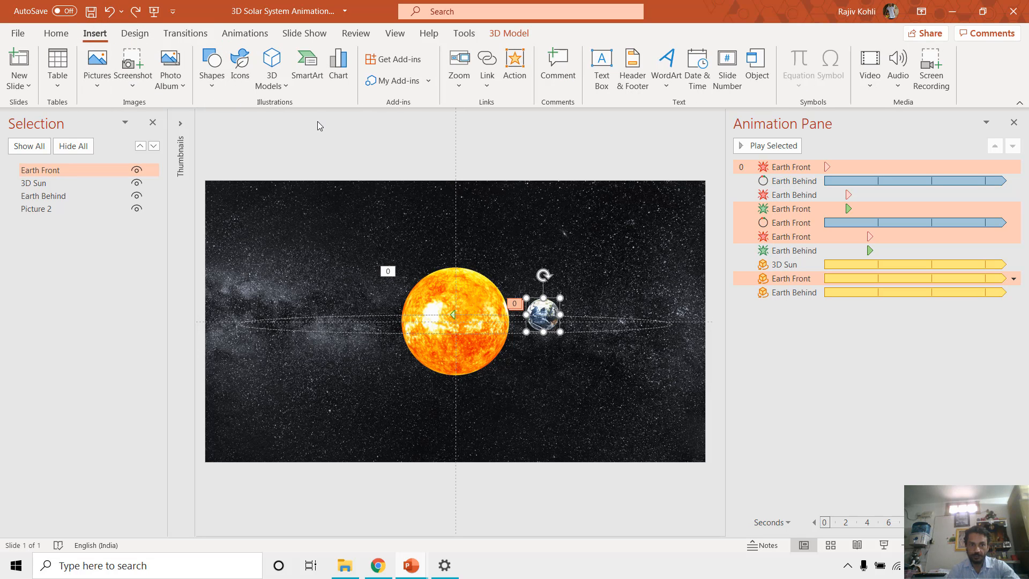
left_click(271, 69)
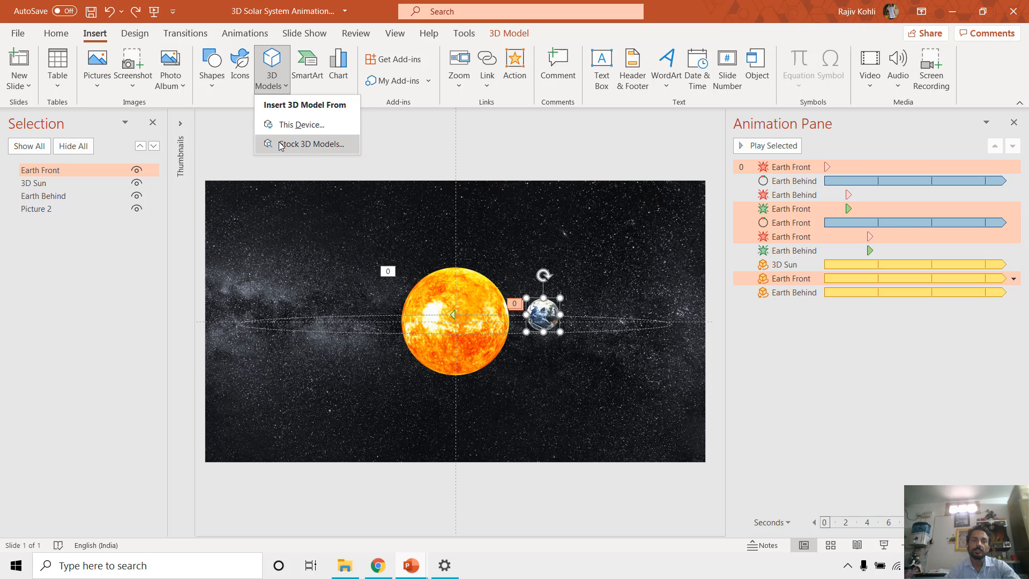
left_click(310, 143)
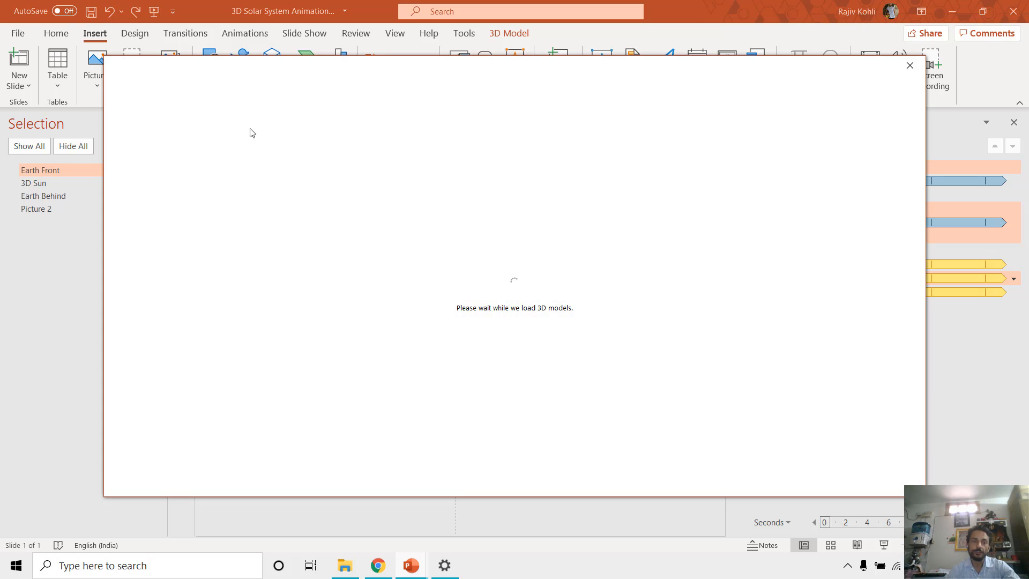
mouse_move(266, 144)
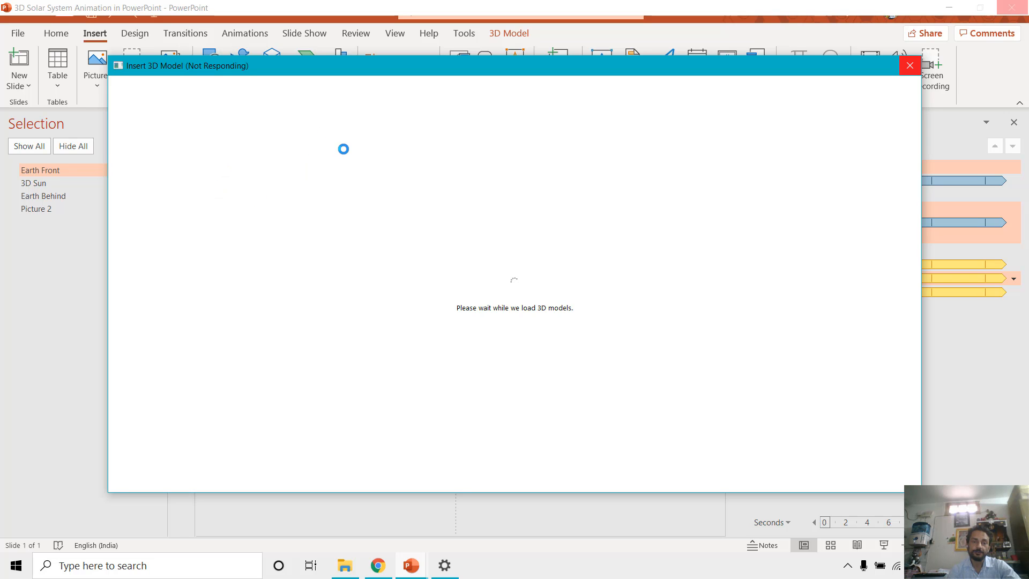
left_click(313, 193)
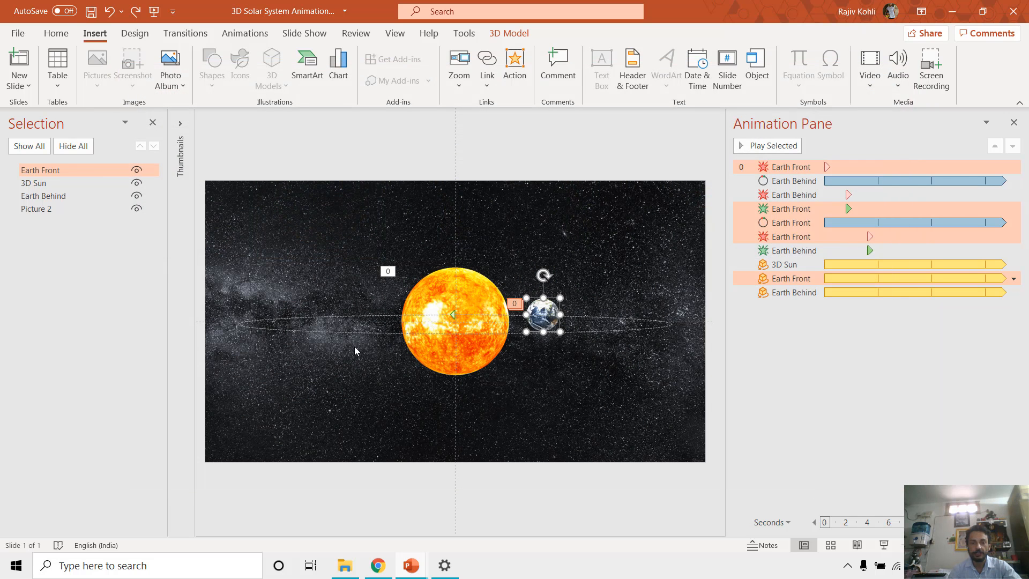
Insert a 3D planet model from the device and give it a Circle motion path.
left_click(271, 62)
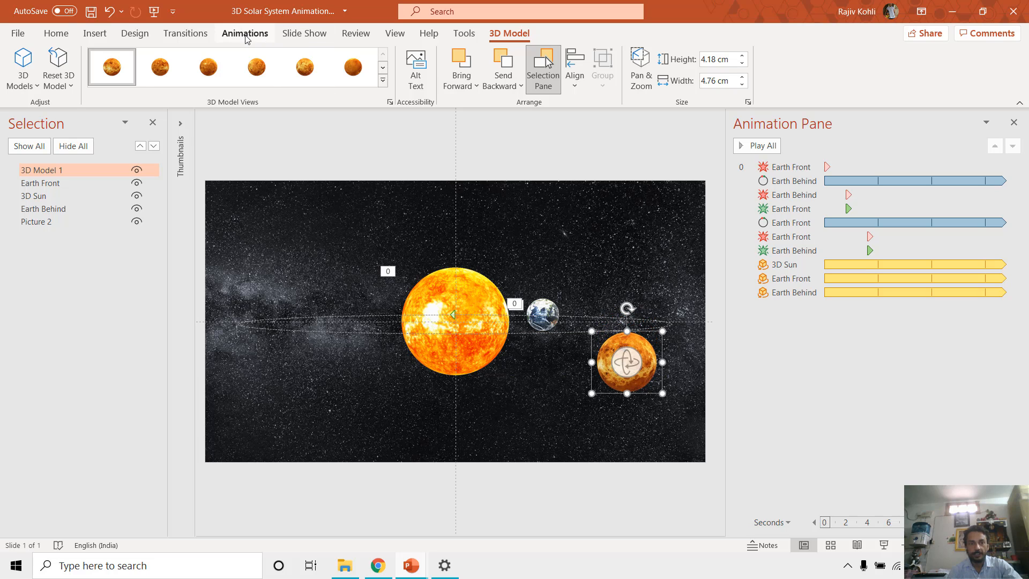
left_click(244, 33)
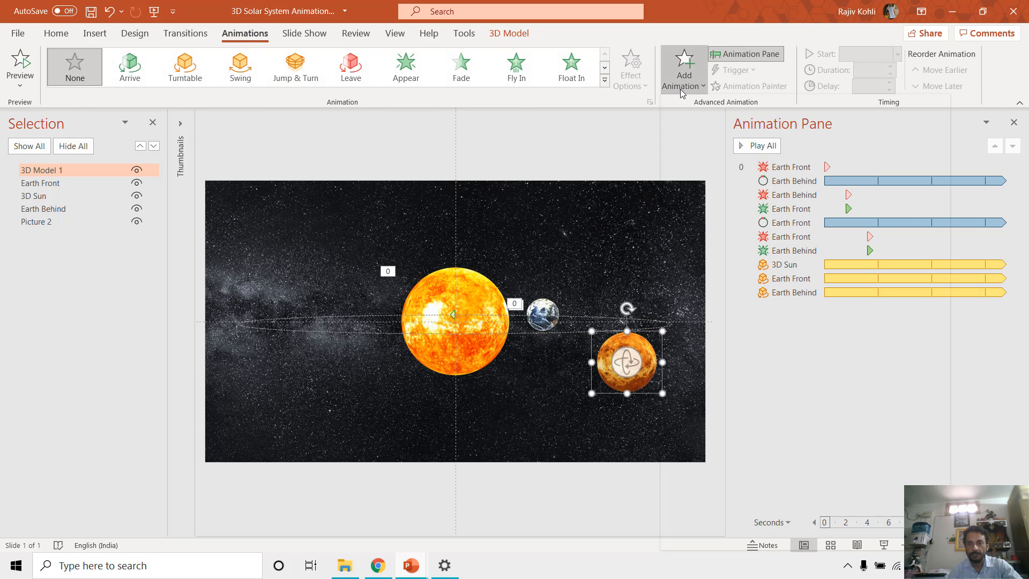
left_click(682, 68)
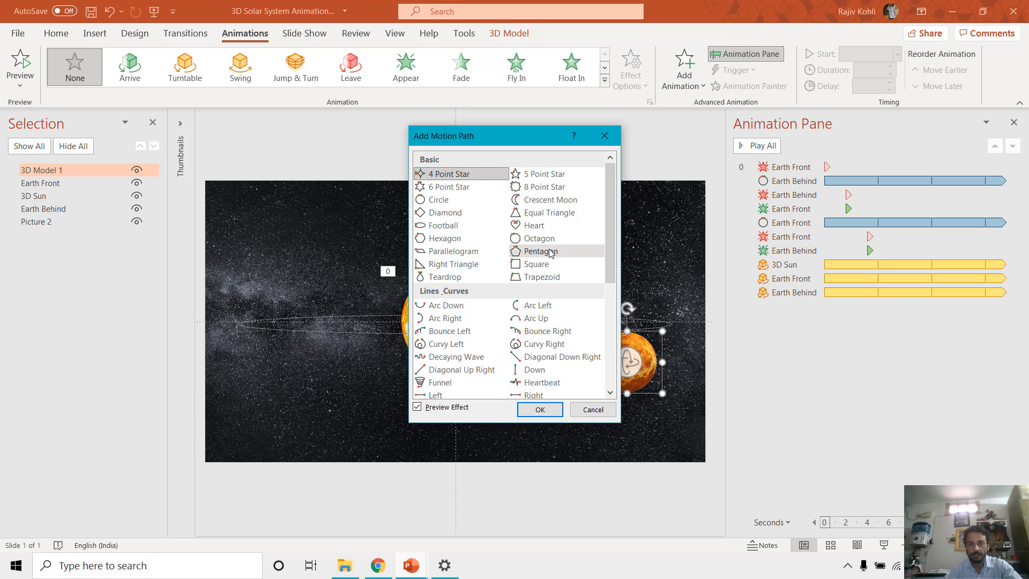
mouse_move(437, 199)
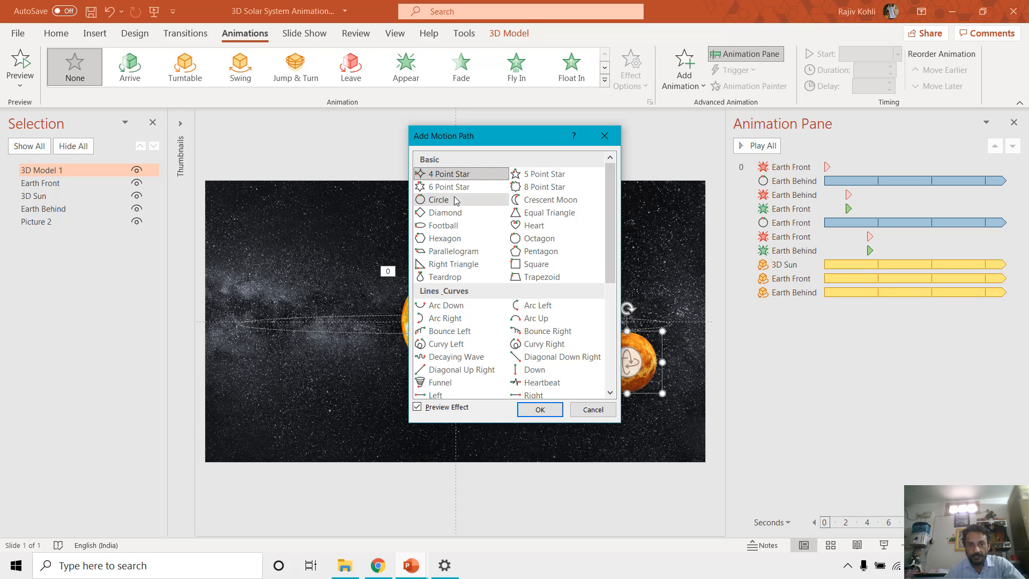
left_click(539, 408)
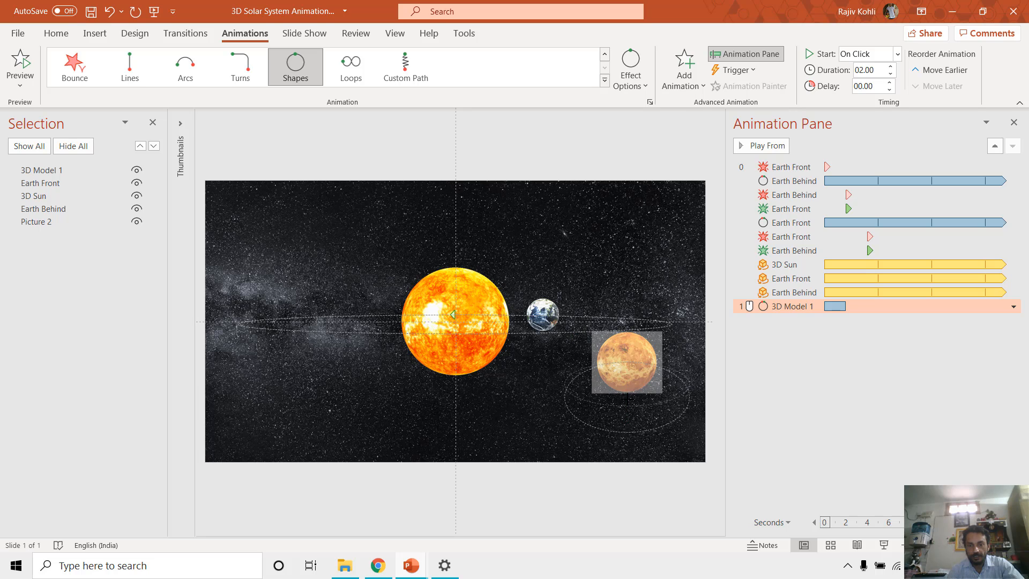
Undo the inserted 3D Model 1 so the planet and its circular path are removed.
left_click(626, 361)
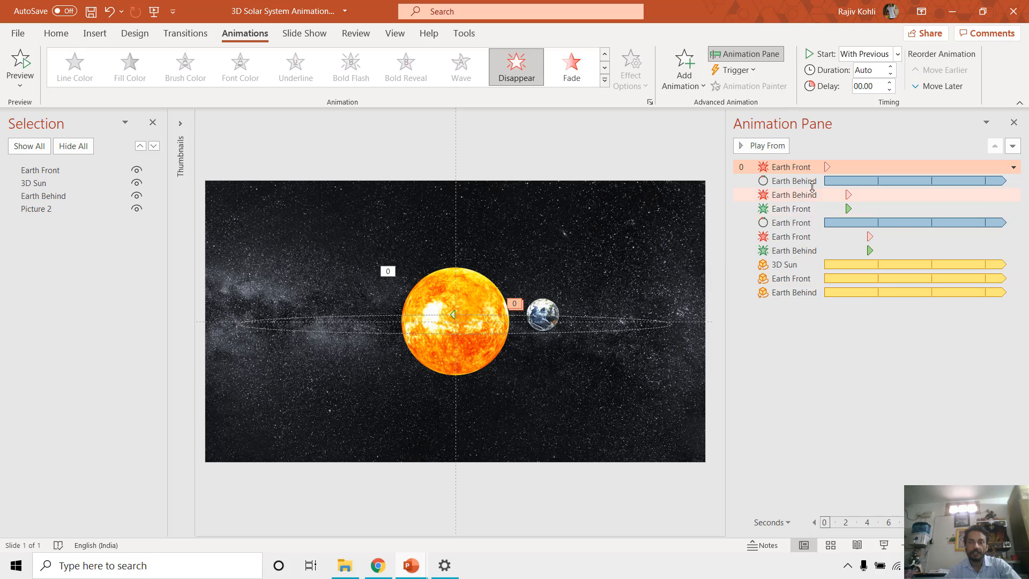
left_click(794, 180)
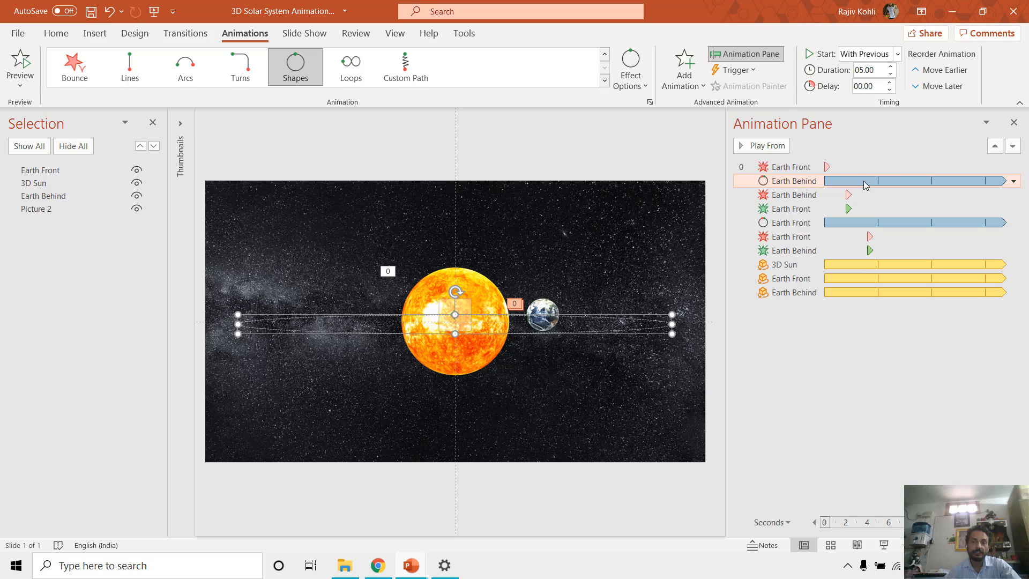
mouse_move(875, 178)
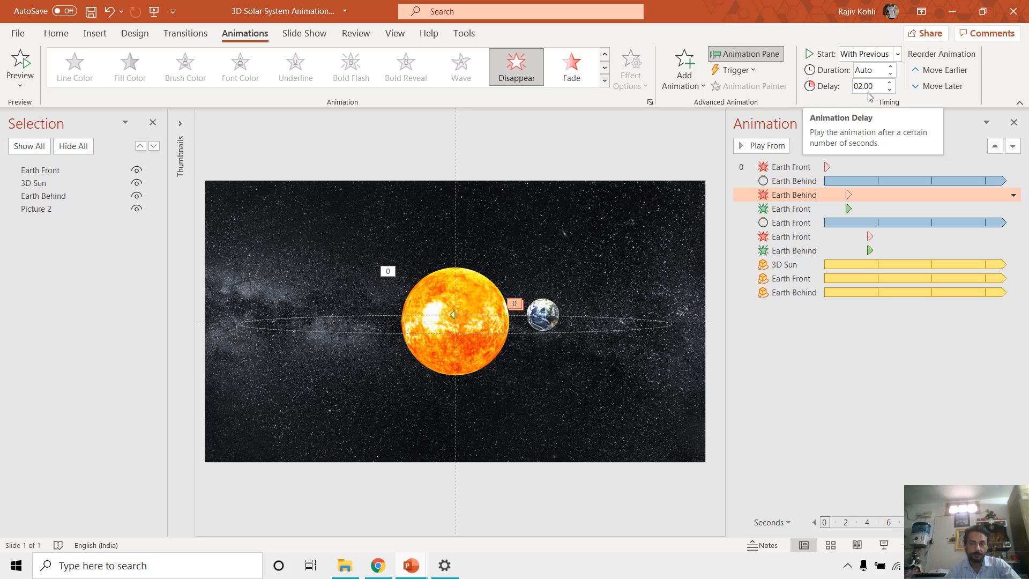
mouse_move(870, 98)
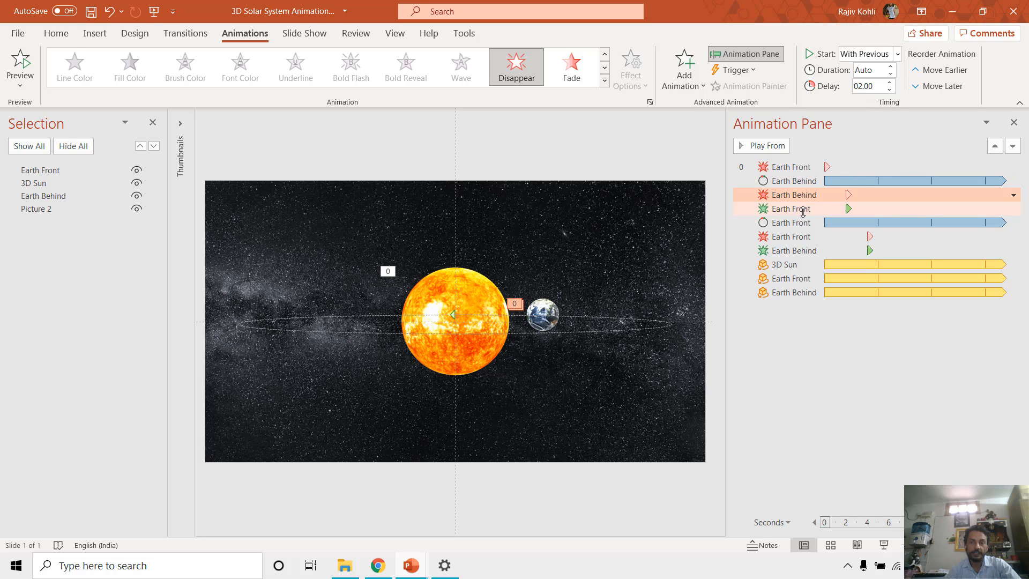
left_click(788, 209)
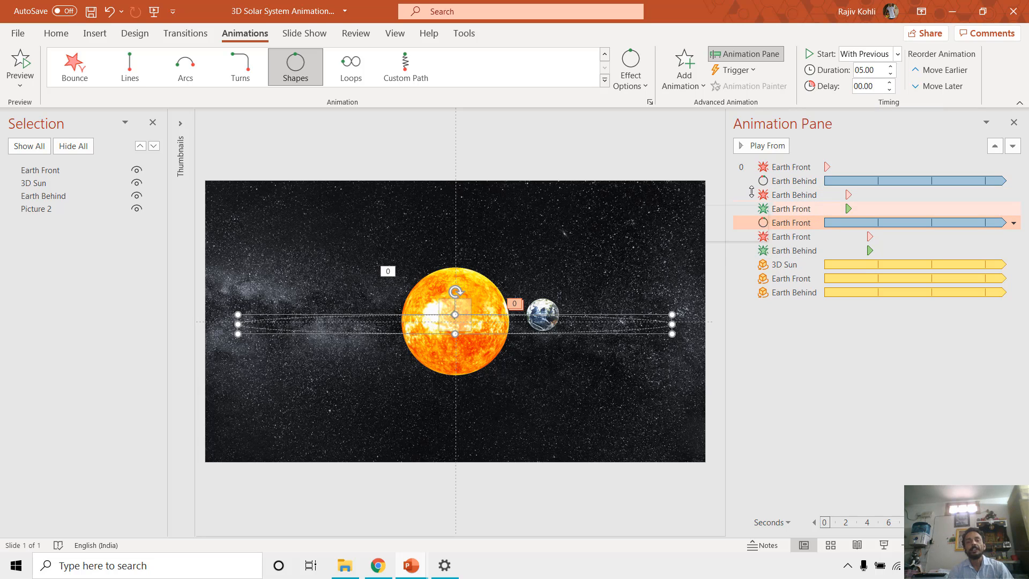
left_click(40, 170)
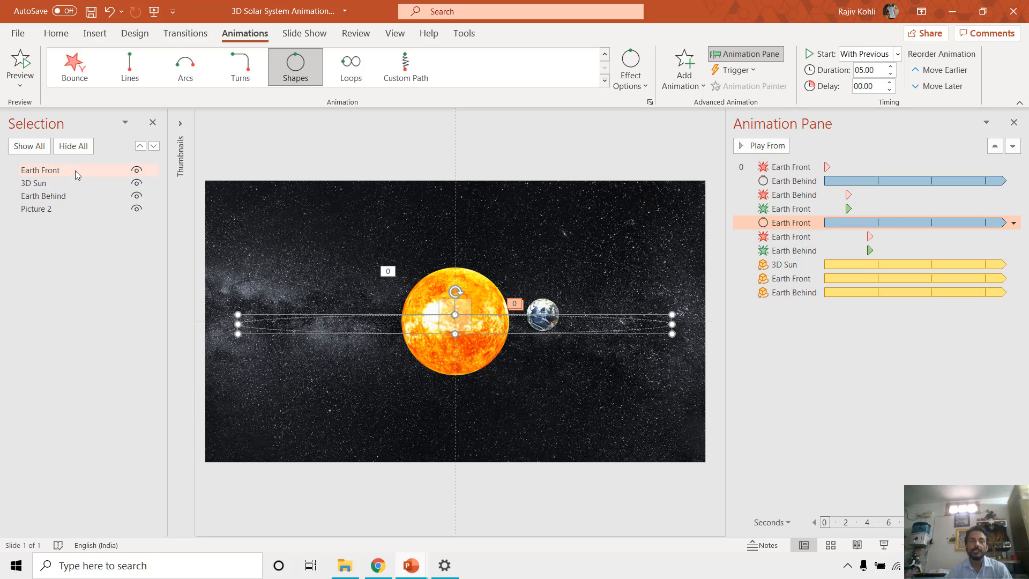
left_click(43, 195)
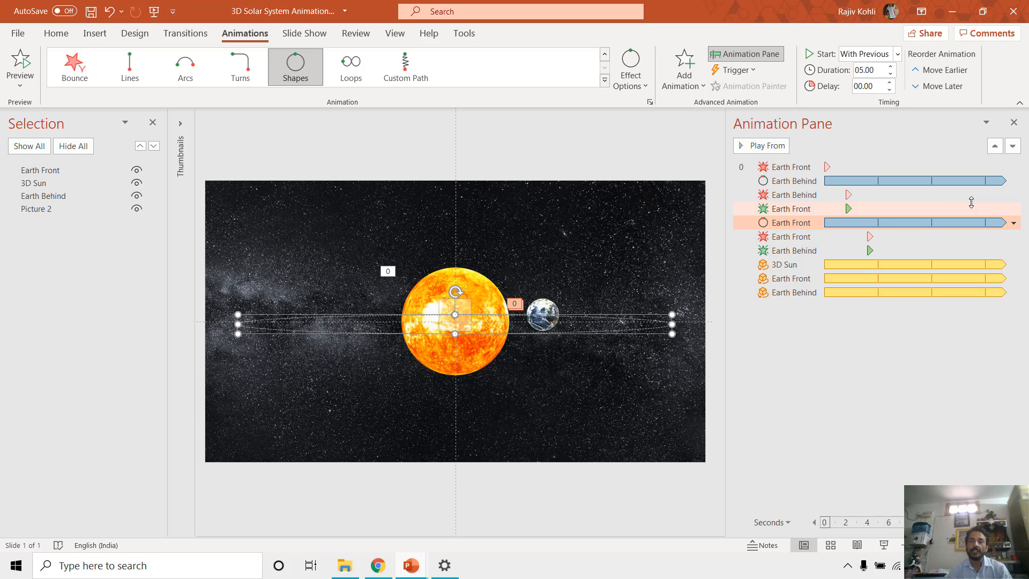
mouse_move(846, 180)
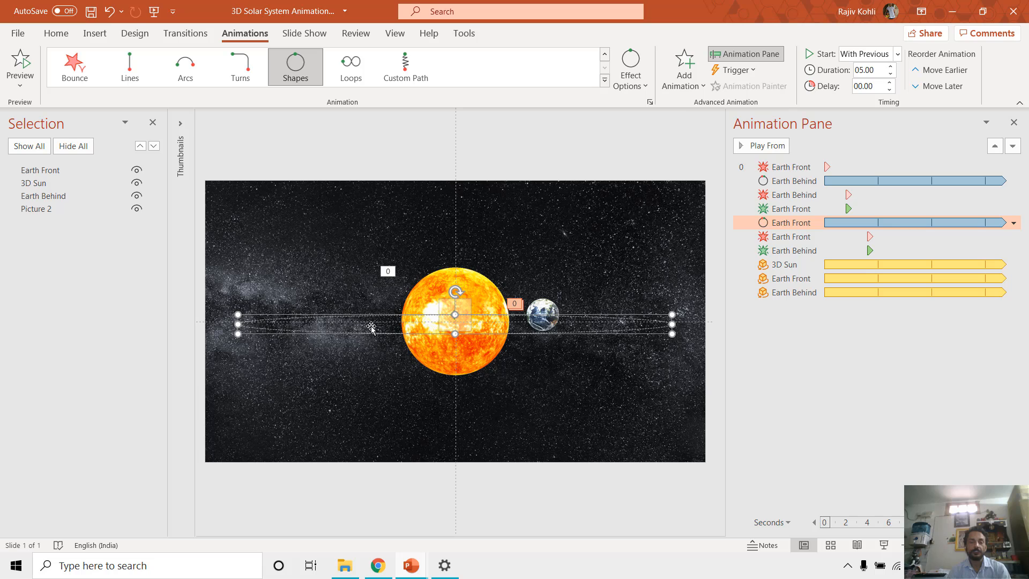
mouse_move(422, 324)
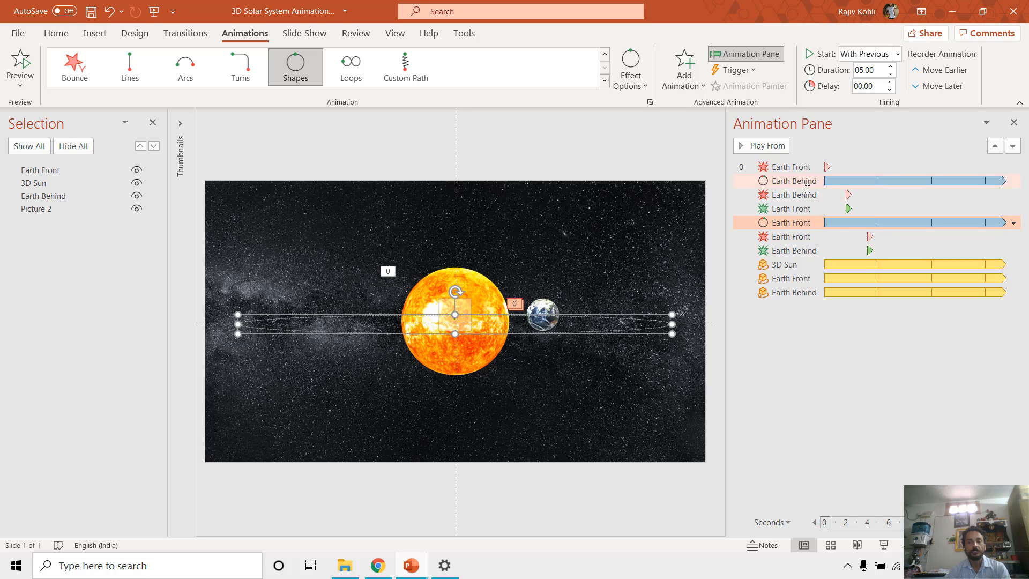
left_click(790, 180)
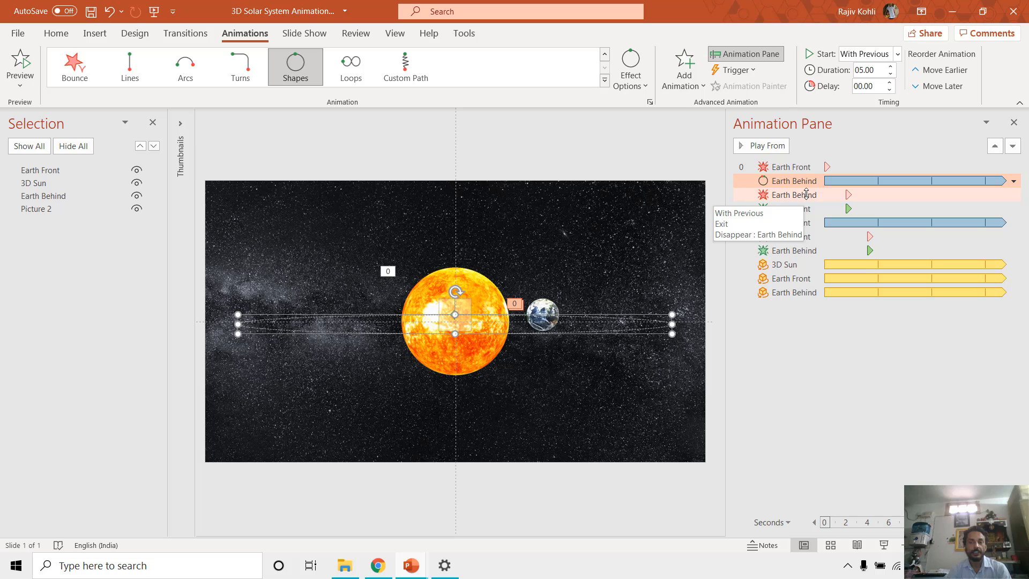
left_click(758, 235)
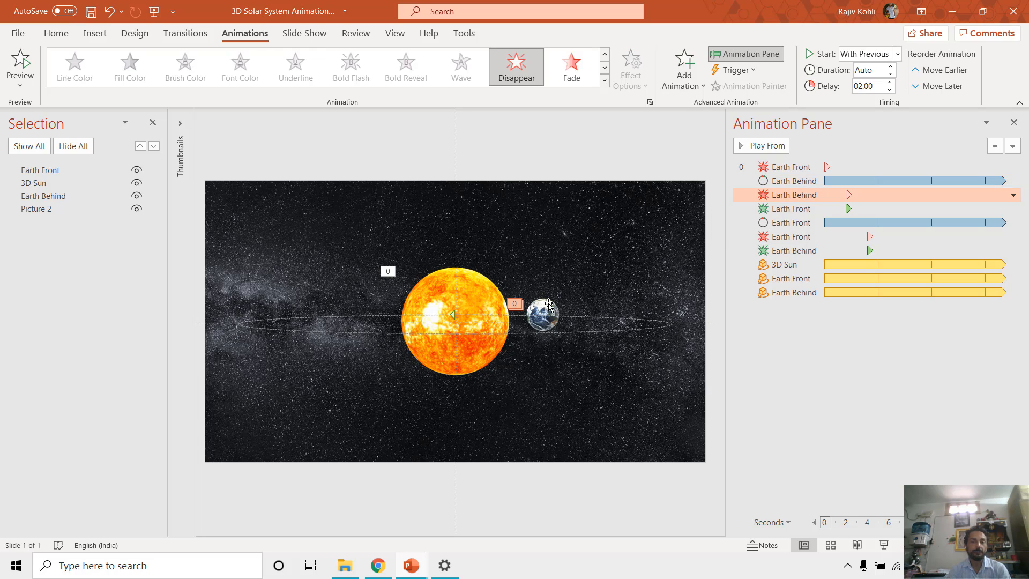
left_click(43, 195)
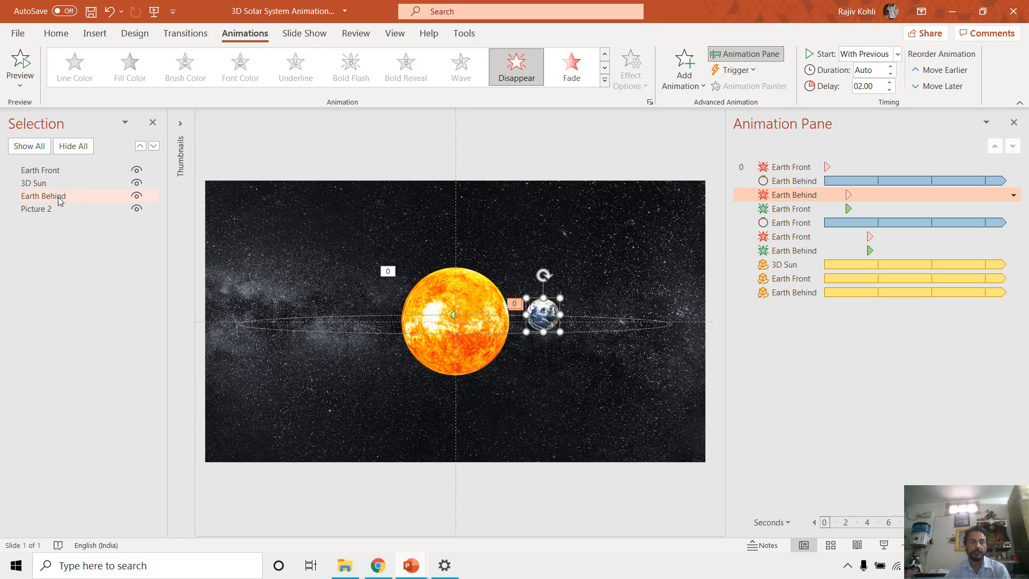